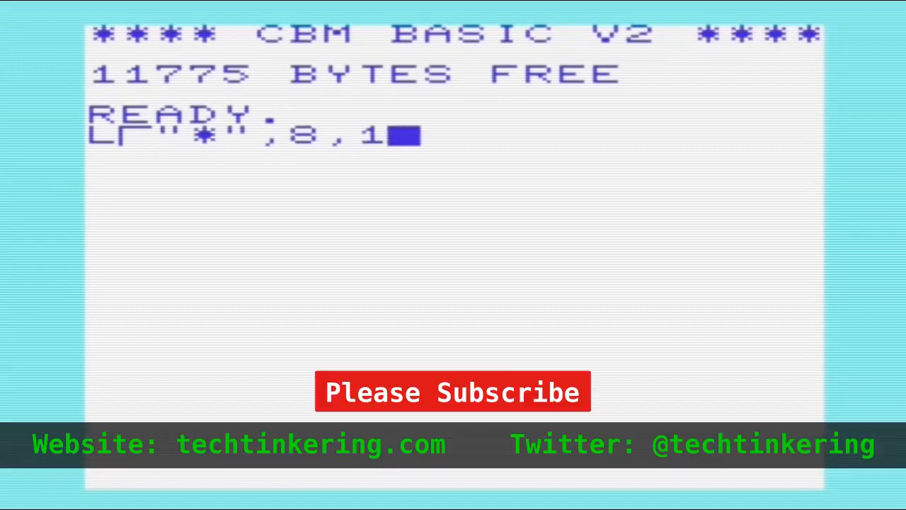
Load the first program from disk with LOAD "*",8,1 and RUN it
{"action": "key", "text": "Return"}
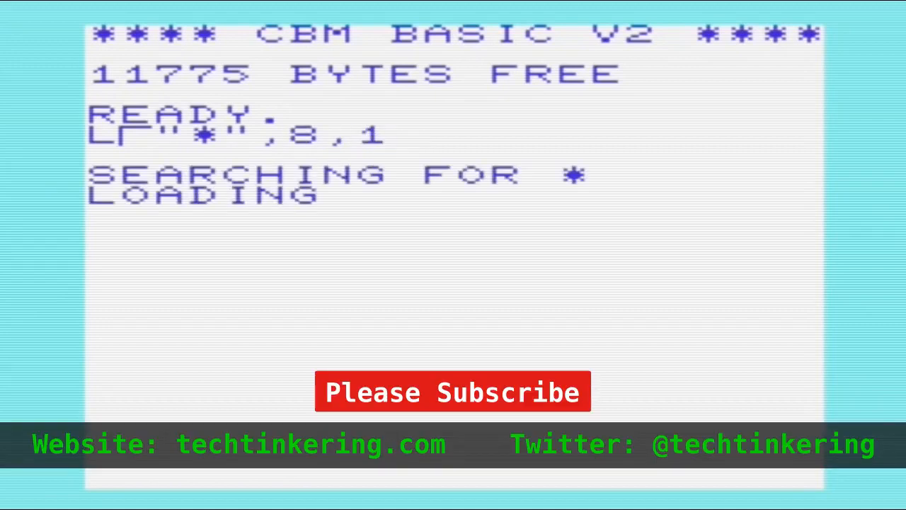
{"action": "type", "text": "R"}
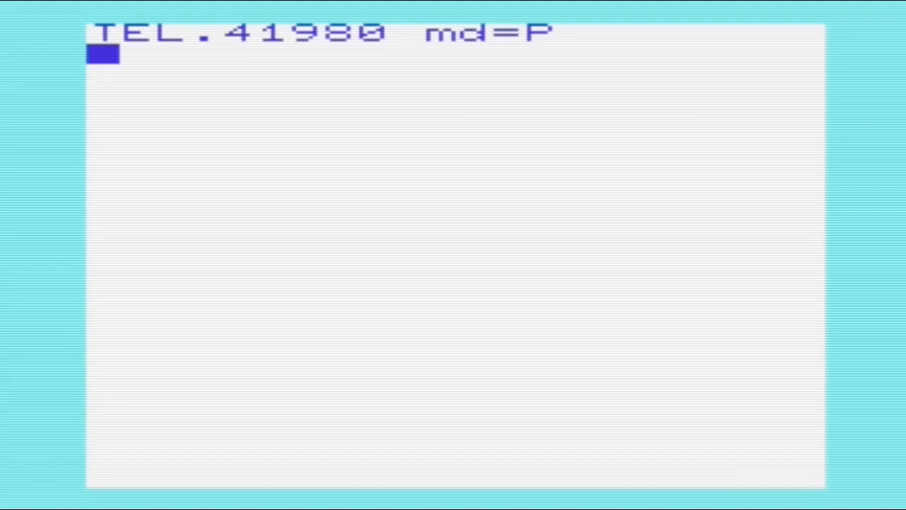
Enter screen mode S with a 60-column ruler via the S 60 command
{"action": "type", "text": "S 60"}
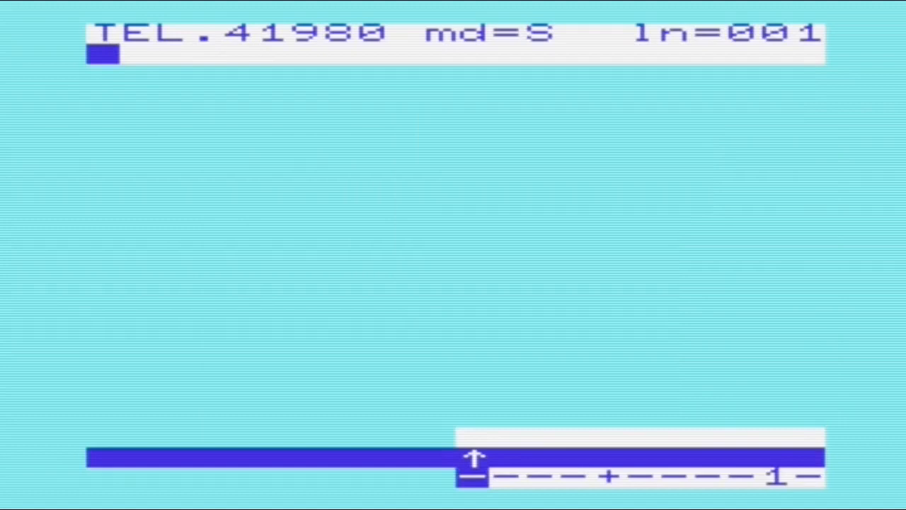
Begin keying the company name line of the address at column 40
{"action": "type", "text": "K"}
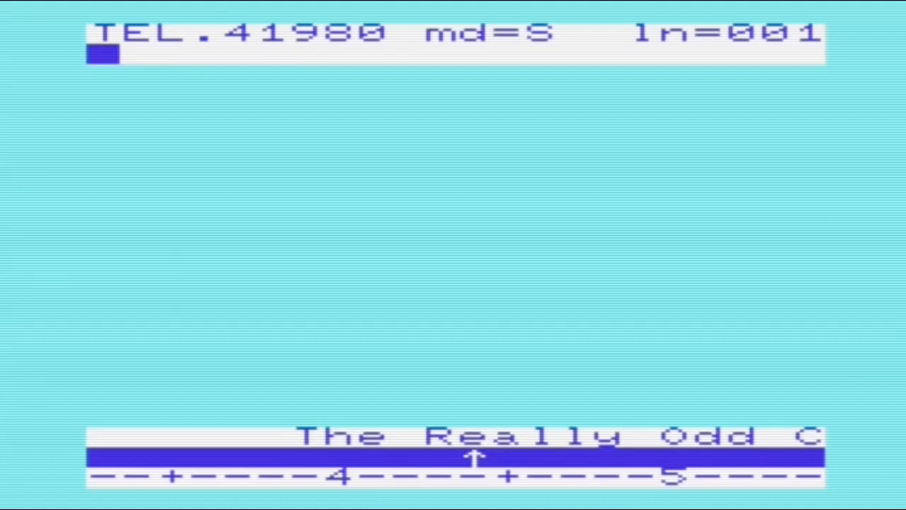
Display lines 001 to 003 of the address with C 001; and C 003;
{"action": "type", "text": "C"}
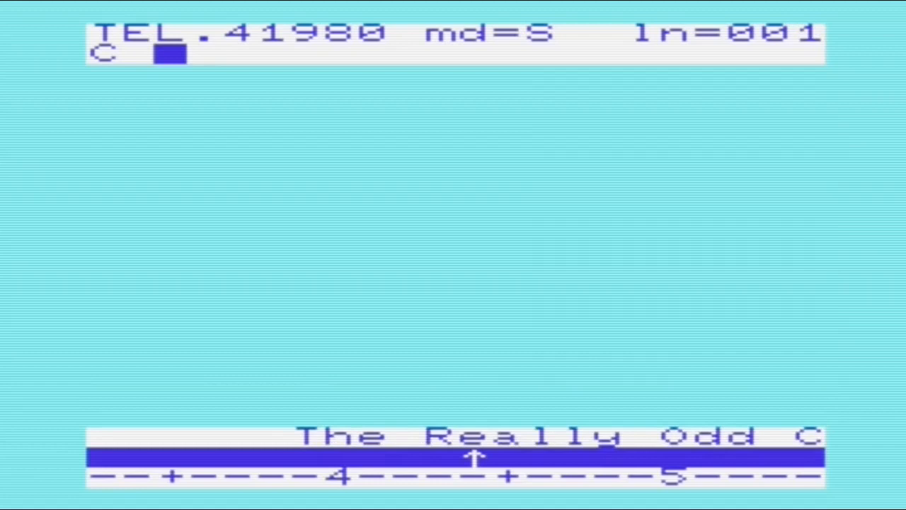
{"action": "type", "text": "001;"}
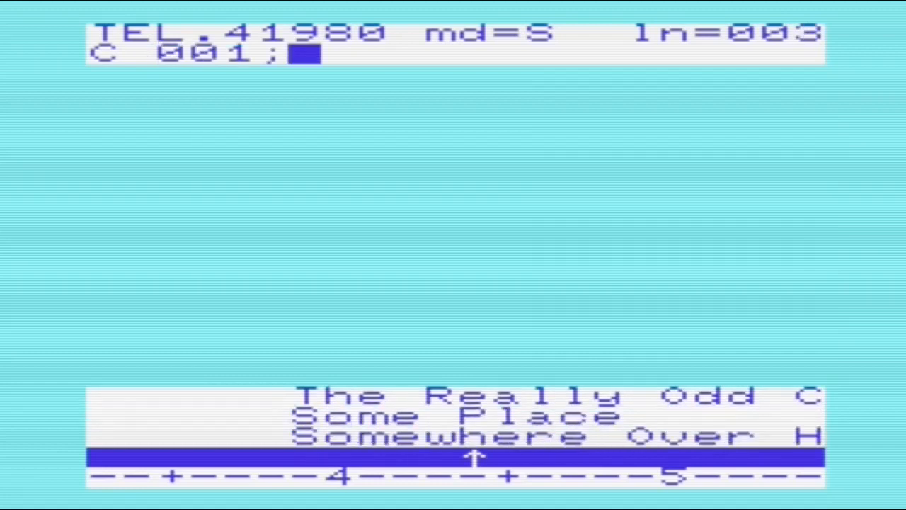
{"action": "type", "text": "003;"}
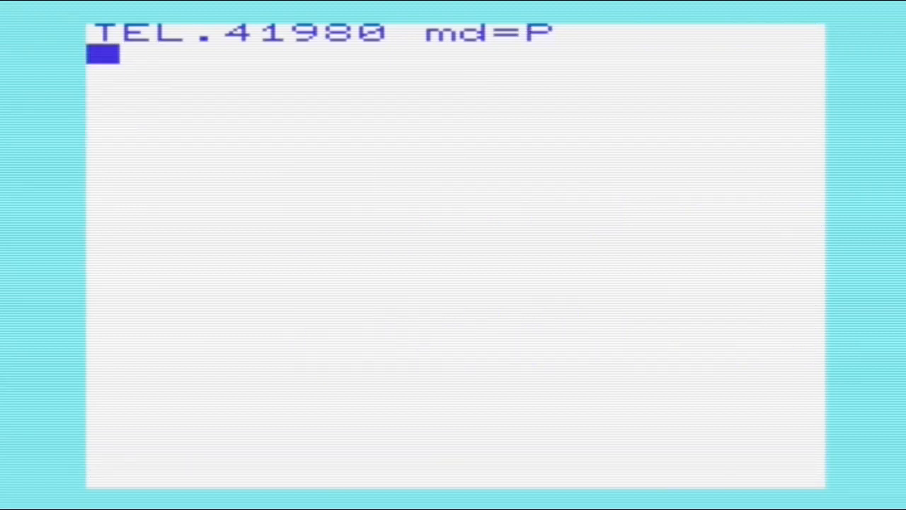
{"action": "type", "text": "P"}
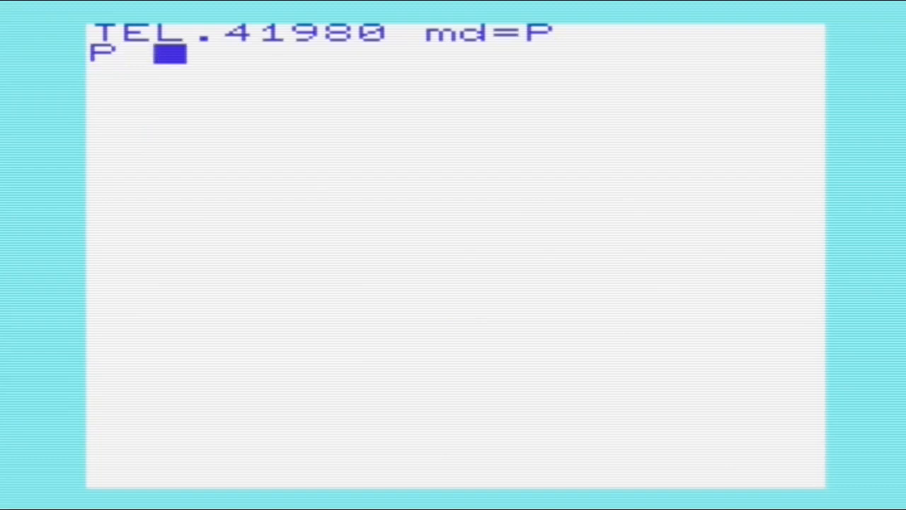
{"action": "type", "text": "10"}
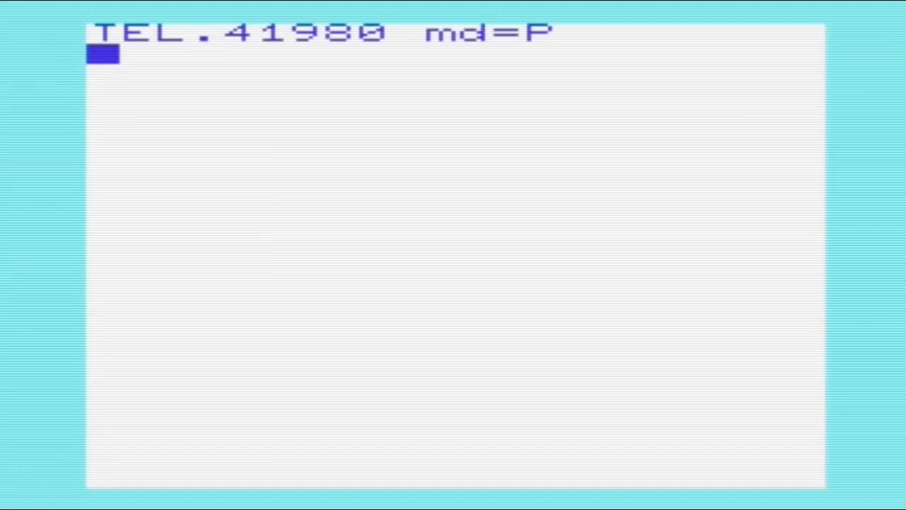
View the text with S 60 before exiting VicWriter to CBM BASIC
{"action": "type", "text": "S 60"}
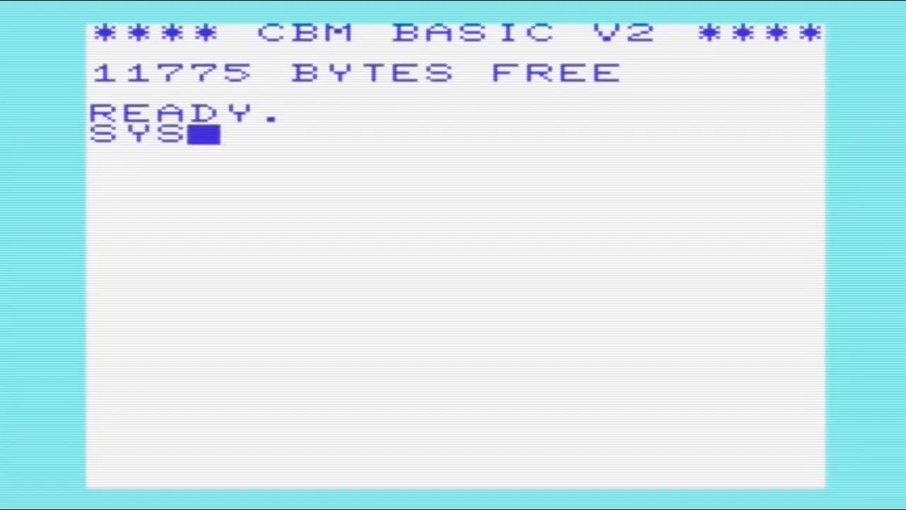
Run the SYS start address to launch the Quick Brown Fox cartridge menu
{"action": "key", "text": "Return"}
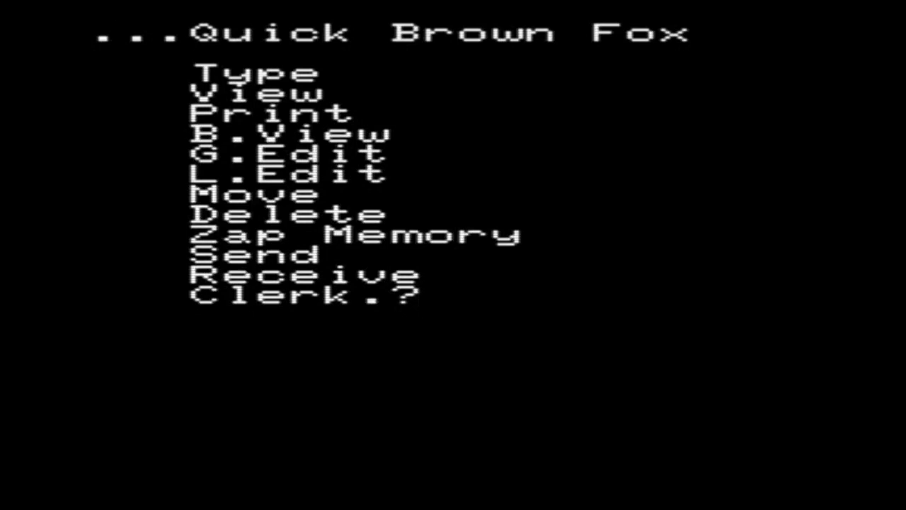
Choose Type and enter #t040 to tab the first address line 'The…' to column 40
{"action": "type", "text": "T"}
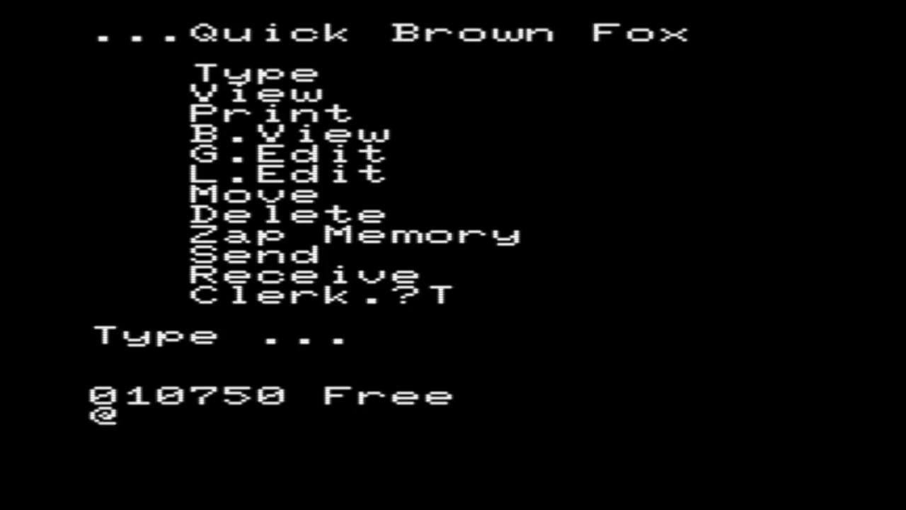
{"action": "type", "text": "#t"}
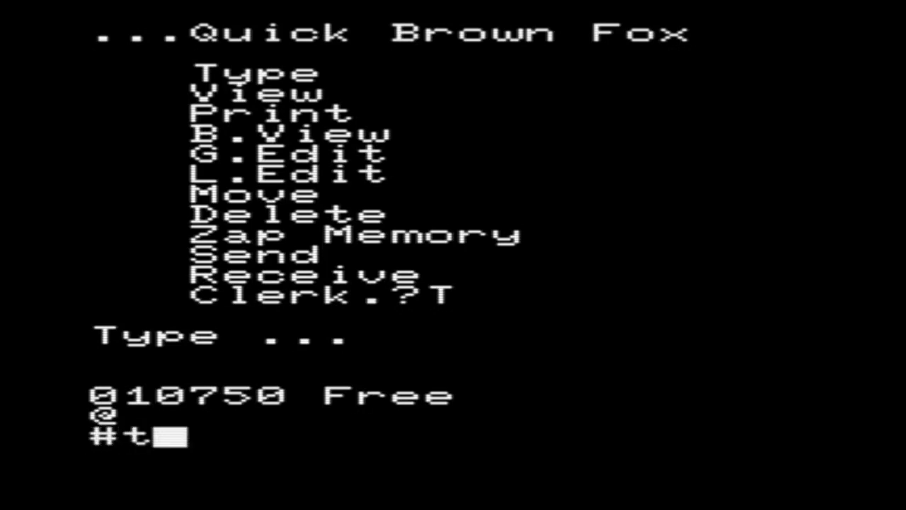
{"action": "type", "text": "040"}
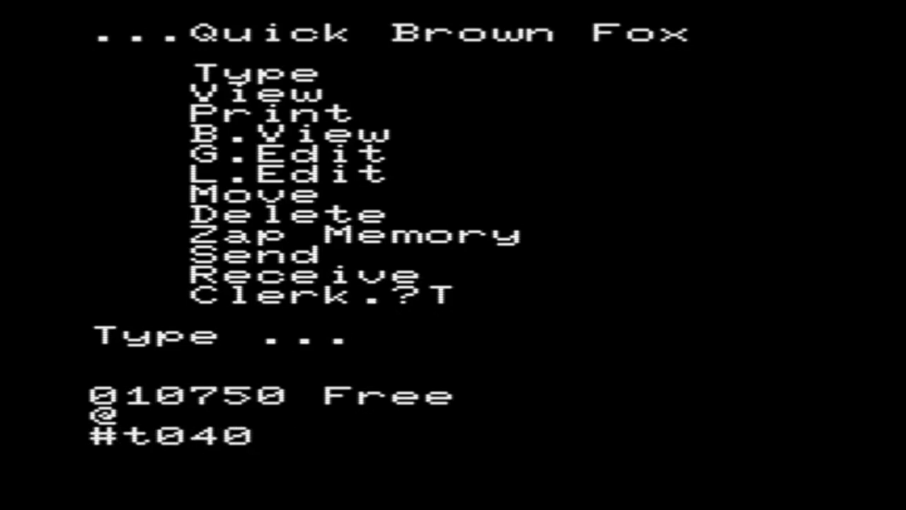
{"action": "type", "text": "The Really"}
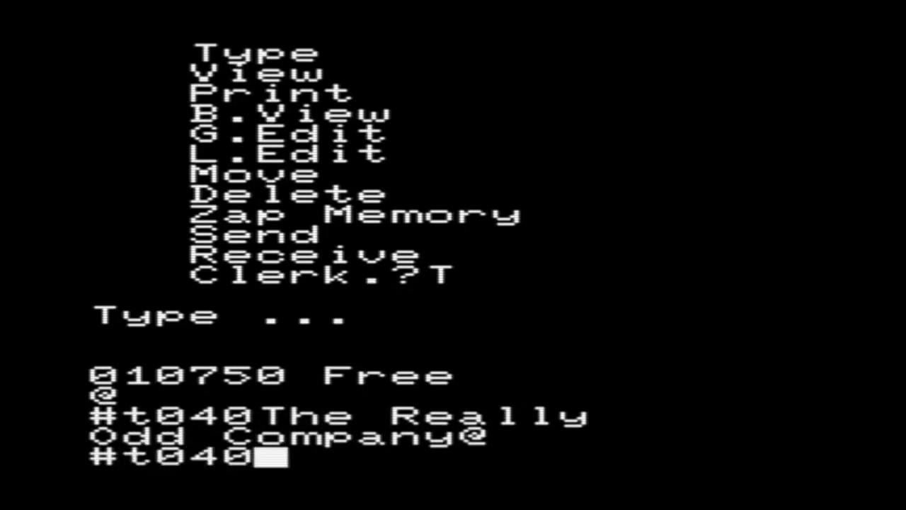
Enter the 'Somewhere' and 'United Kingdom' address lines tabbed to column 40
{"action": "type", "text": "Somew"}
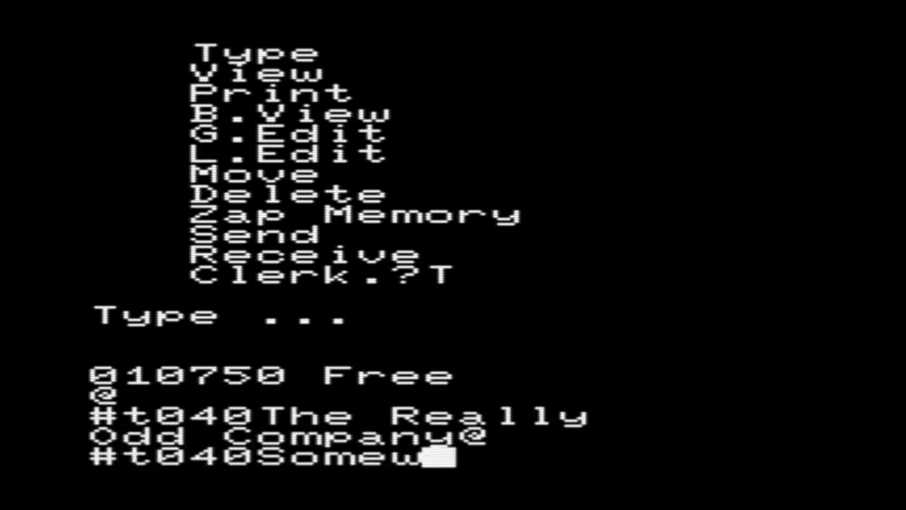
{"action": "type", "text": "here@"}
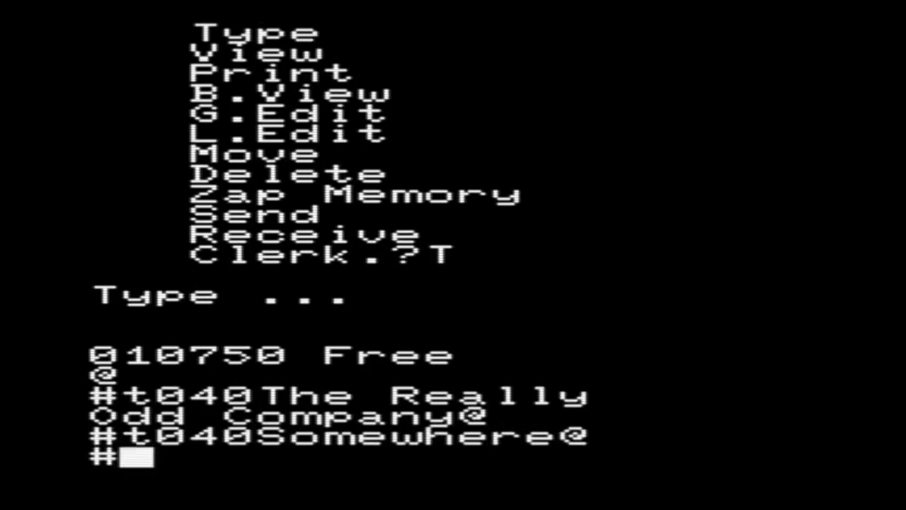
{"action": "type", "text": "0"}
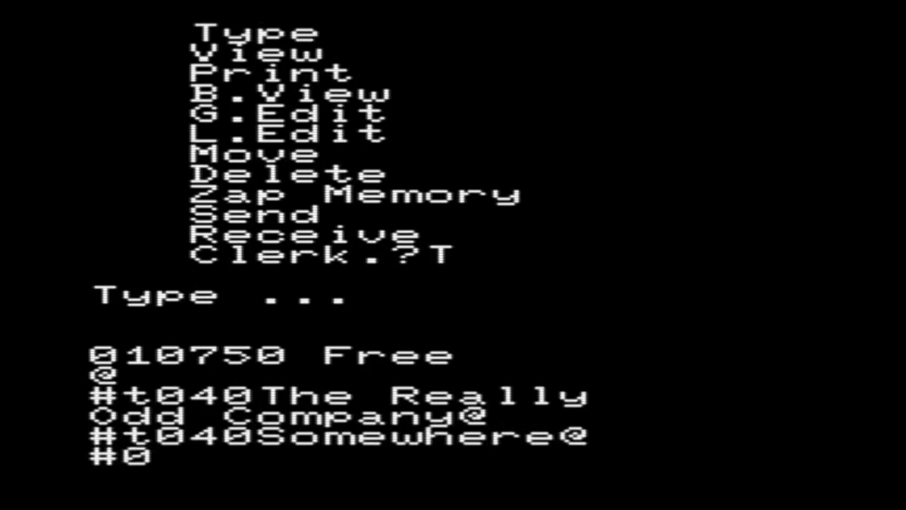
{"action": "type", "text": "t0"}
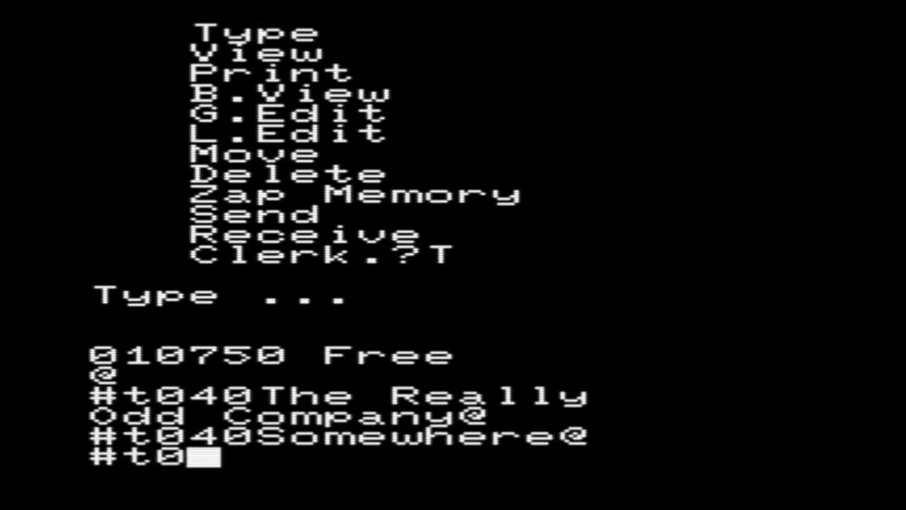
{"action": "type", "text": "40"}
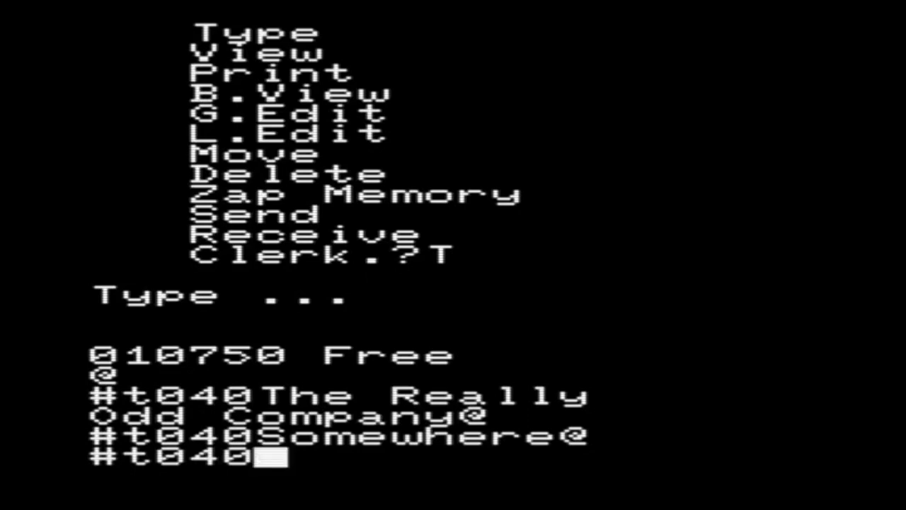
{"action": "type", "text": "Untied"}
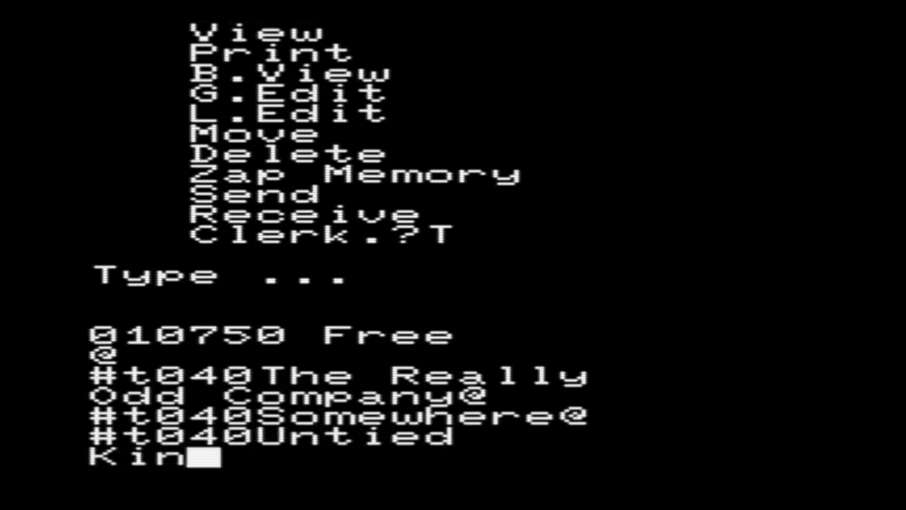
{"action": "type", "text": "gdom"}
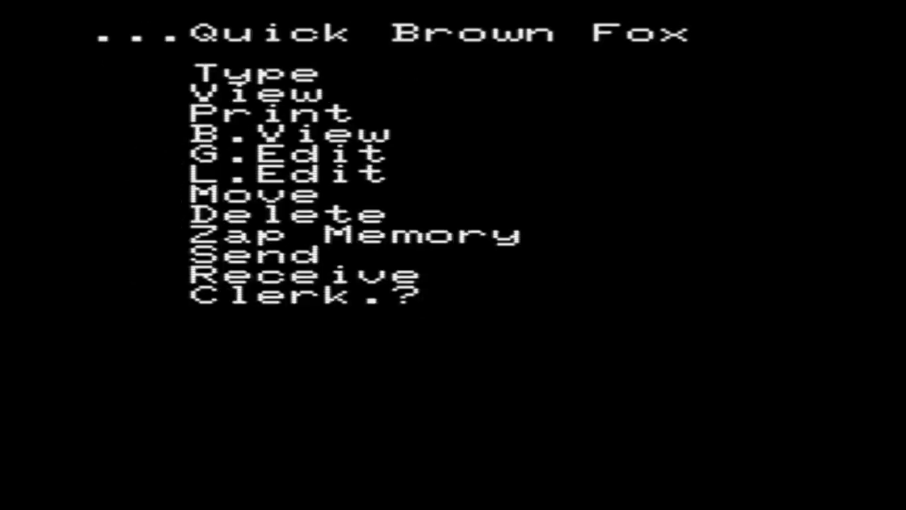
View the entered text, then start typing a new document
{"action": "key", "text": "V"}
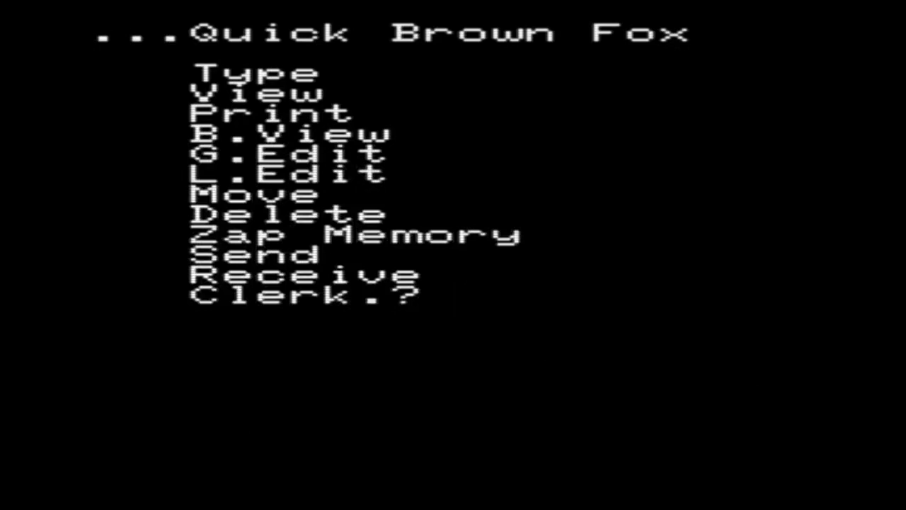
{"action": "key", "text": "L"}
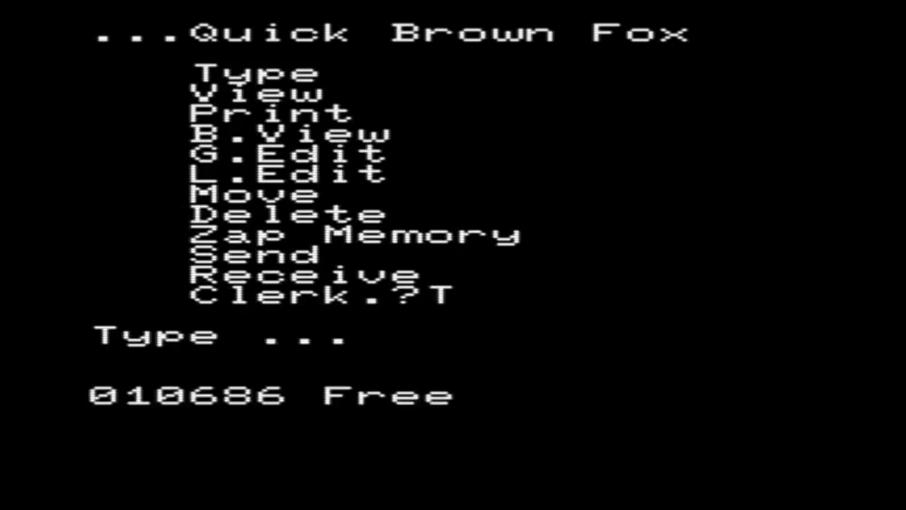
Enter '#t040United Kingdom@' and the 'Dear Sir/Madam,' greeting with the first sentence
{"action": "type", "text": "#t040United Kingdom@"}
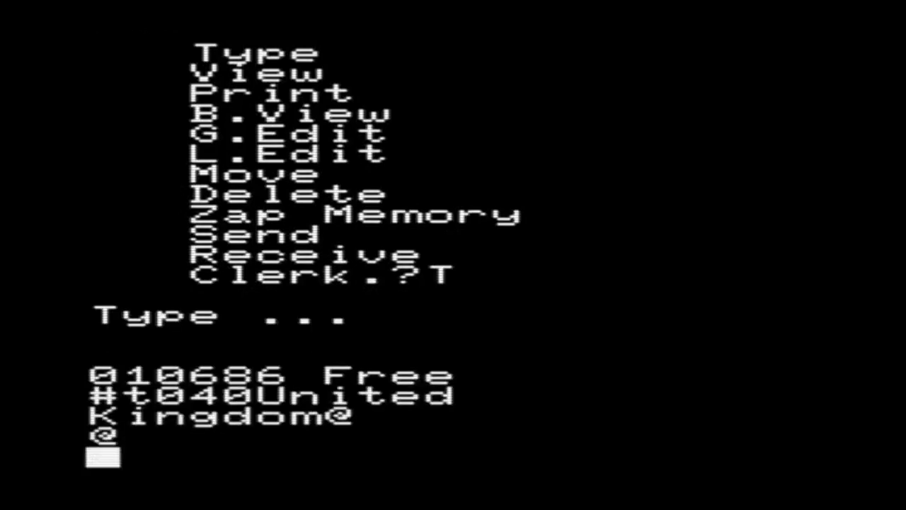
{"action": "type", "text": "Dear"}
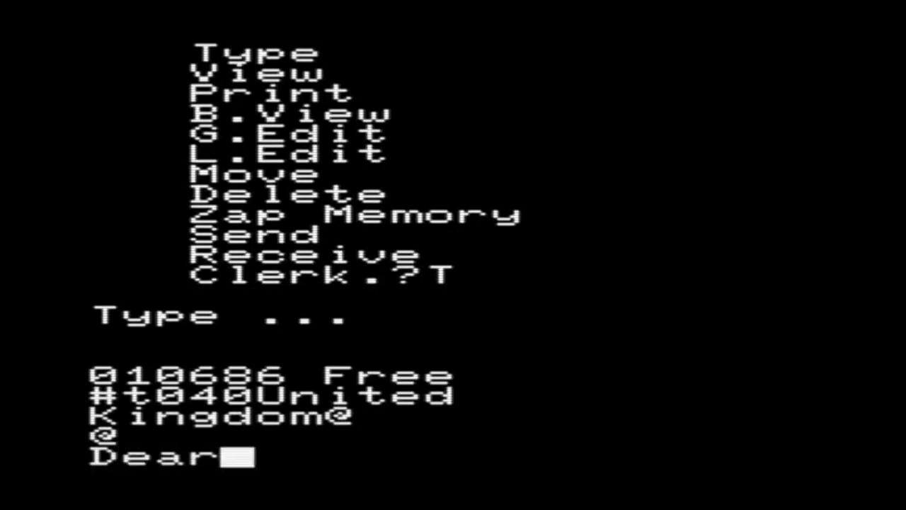
{"action": "type", "text": "Sir/Madam,@"}
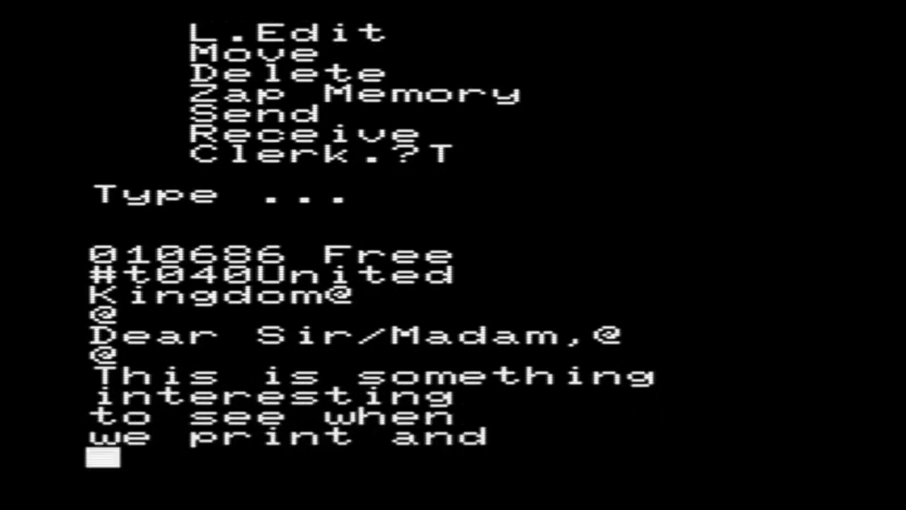
{"action": "type", "text": "edit"}
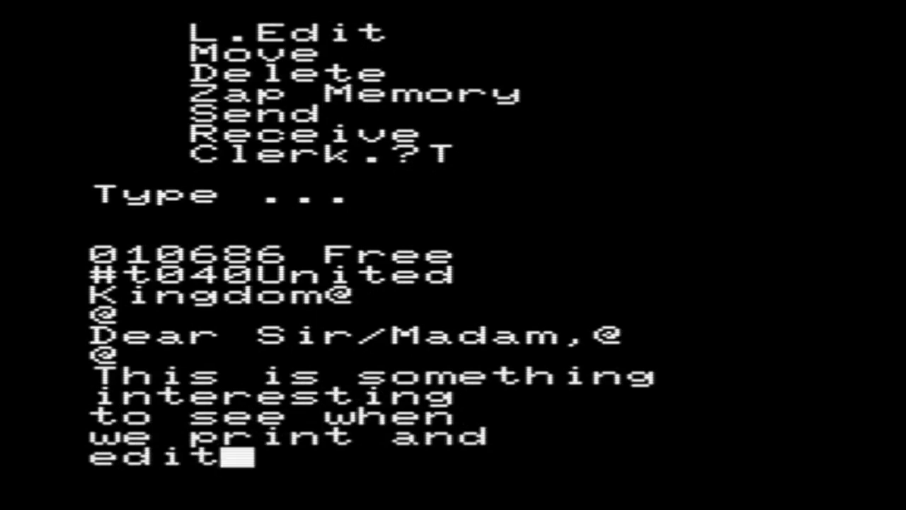
{"action": "type", "text": "."}
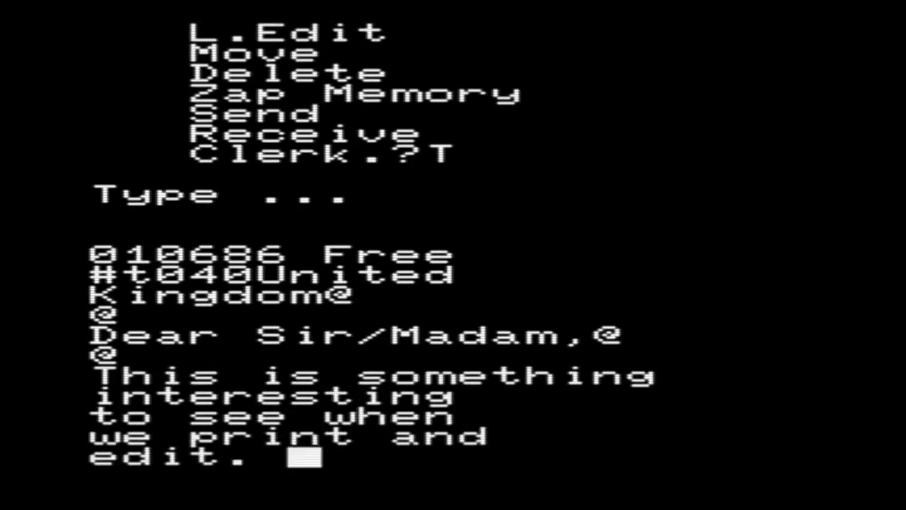
Write the body paragraph 'Some more text on a line… I'm sure it is something interesting.'
{"action": "type", "text": "Some more"}
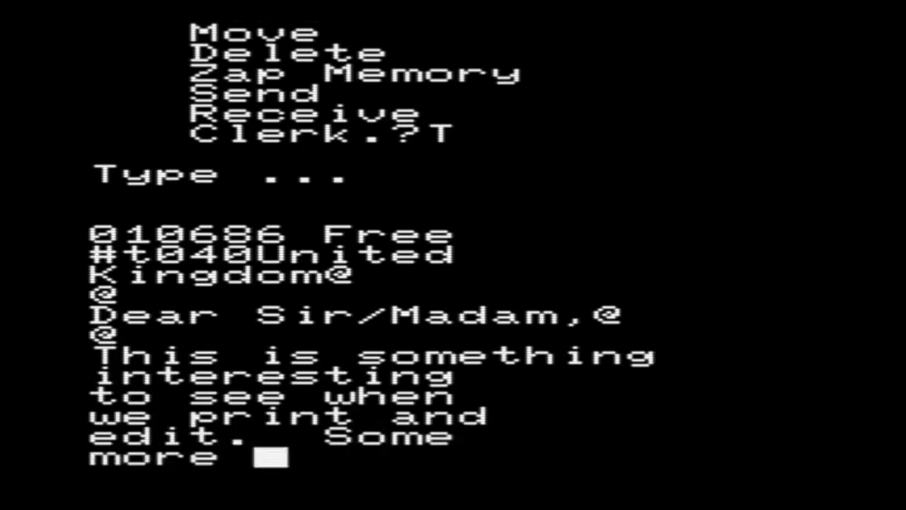
{"action": "type", "text": "text on a line"}
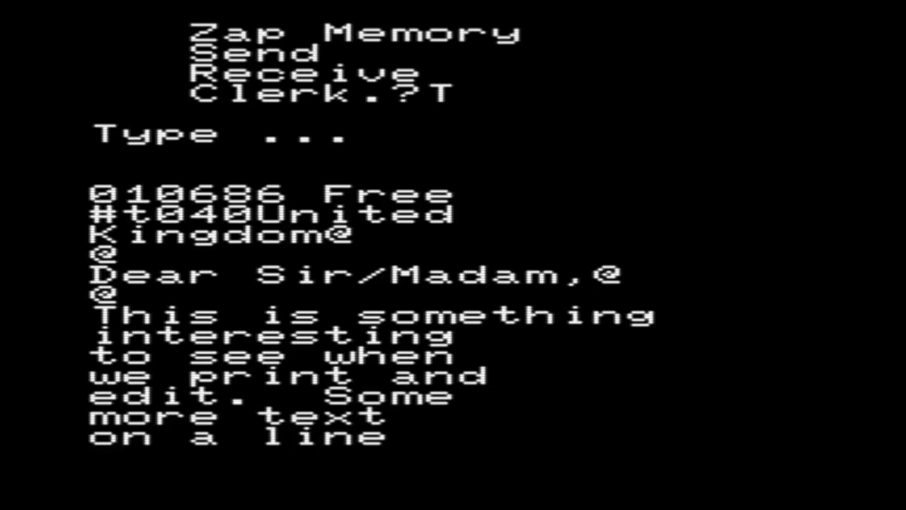
{"action": "type", "text": "lets see w"}
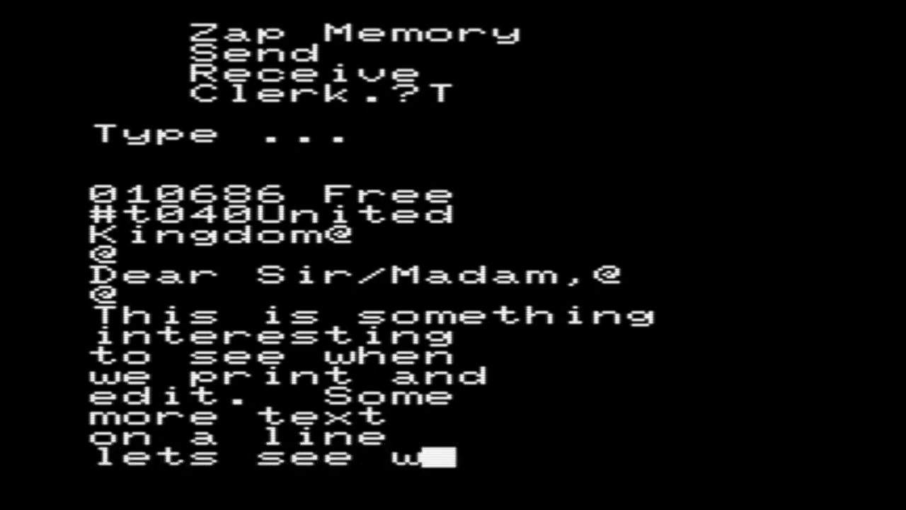
{"action": "type", "text": "hat else I have"}
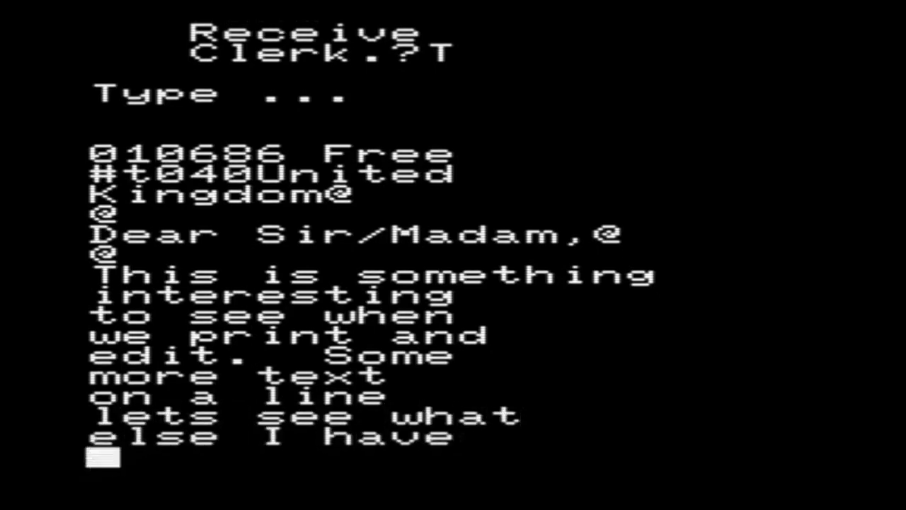
{"action": "type", "text": "to say. I'm"}
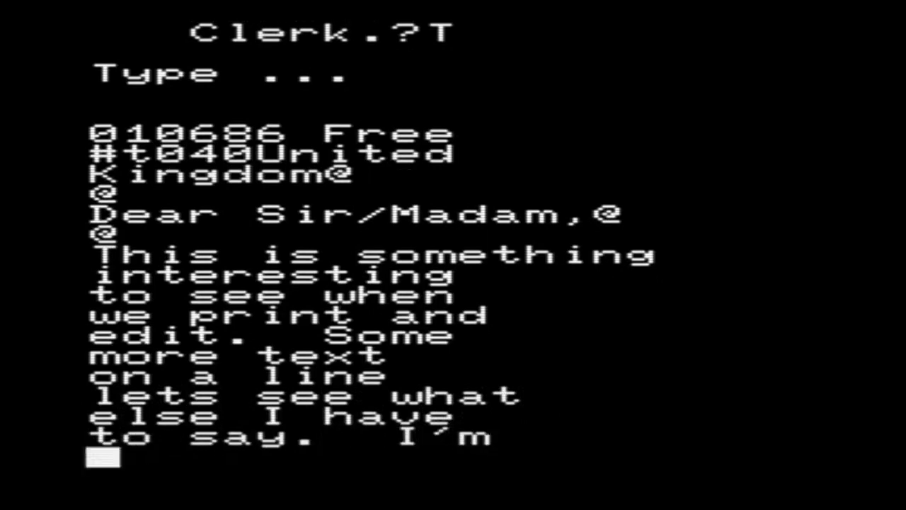
{"action": "type", "text": "sure it is soething"}
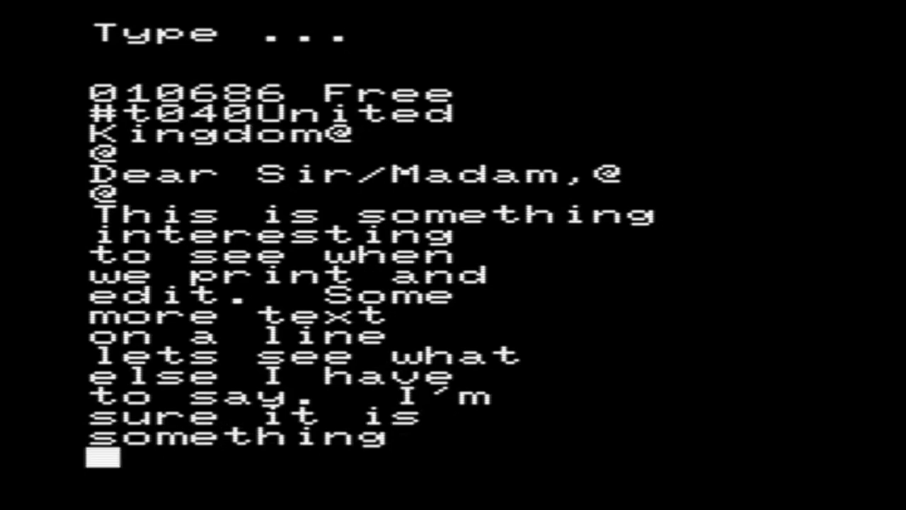
{"action": "type", "text": "intere"}
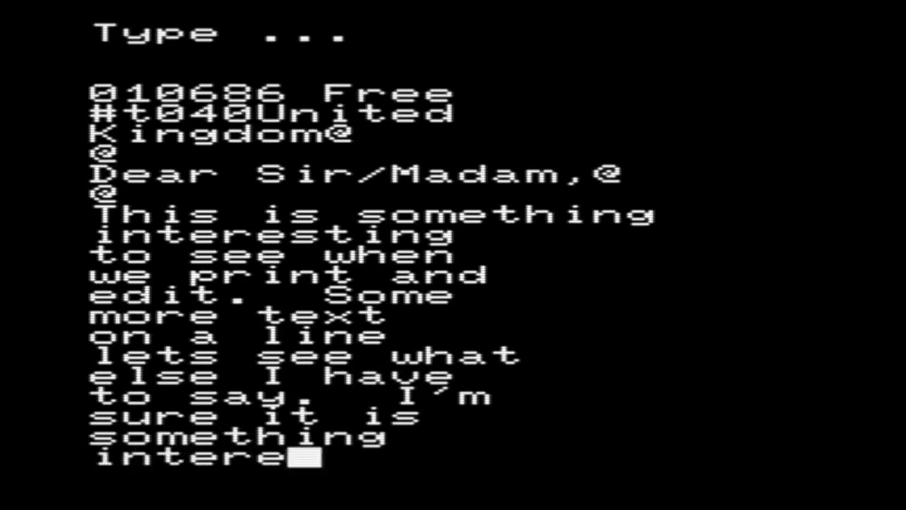
{"action": "type", "text": "sting.@"}
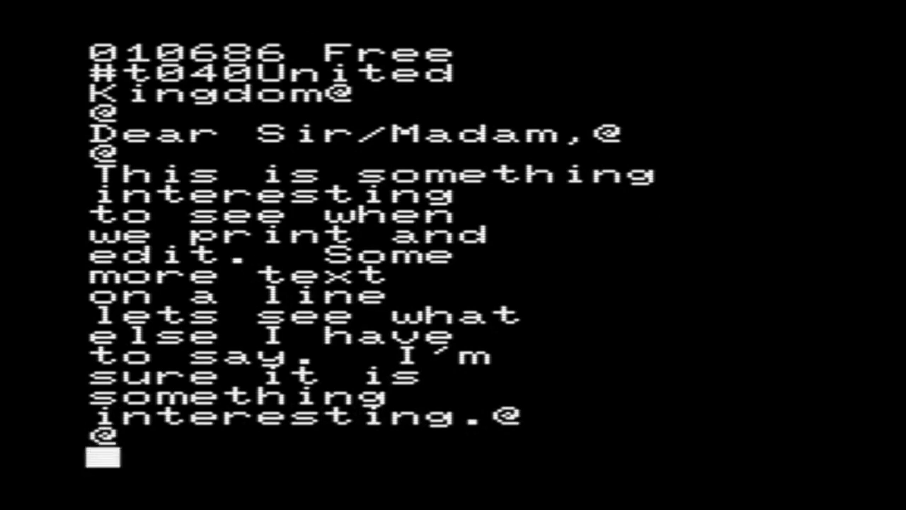
Add the line 'This text is centred' enclosed in #c centring codes
{"action": "type", "text": "#c"}
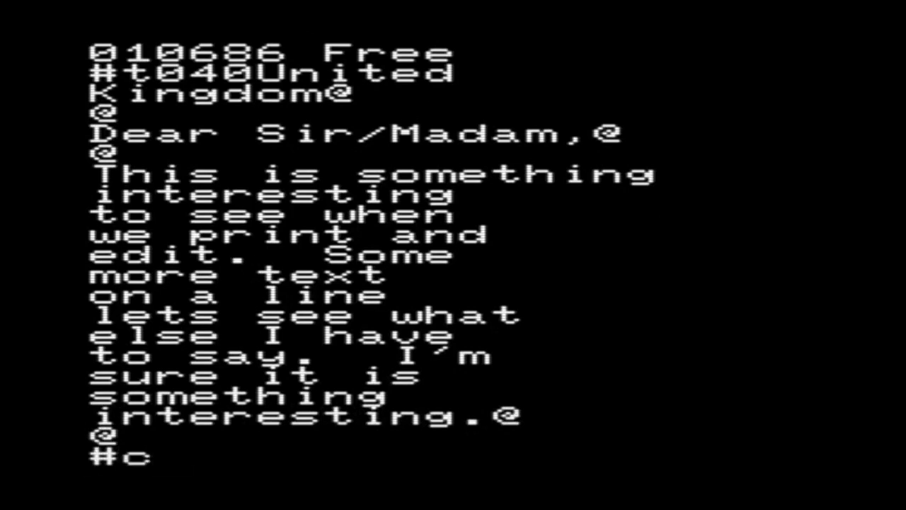
{"action": "type", "text": "This text is"}
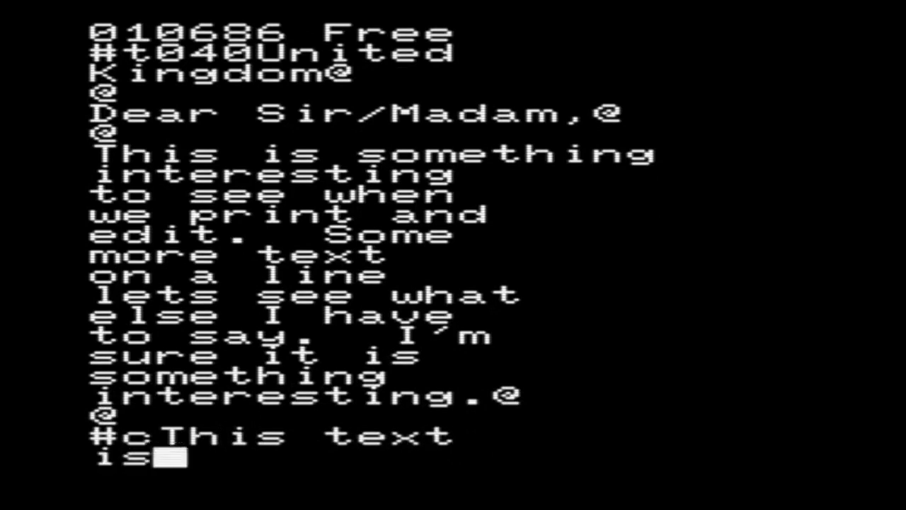
{"action": "type", "text": "centred"}
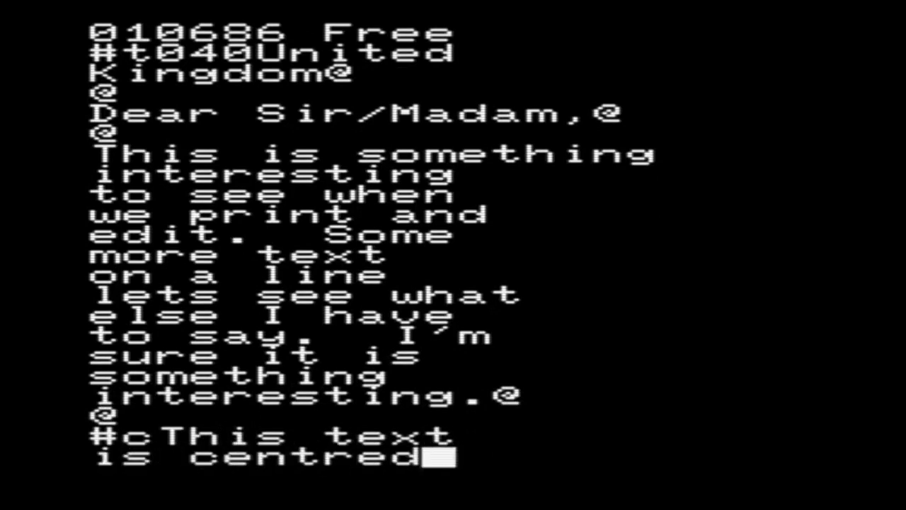
{"action": "type", "text": "#c@"}
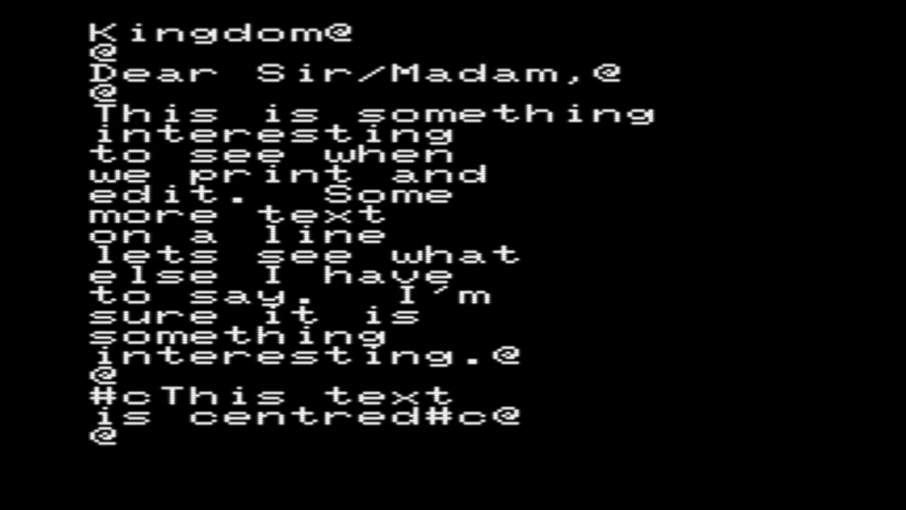
{"action": "key", "text": "Return"}
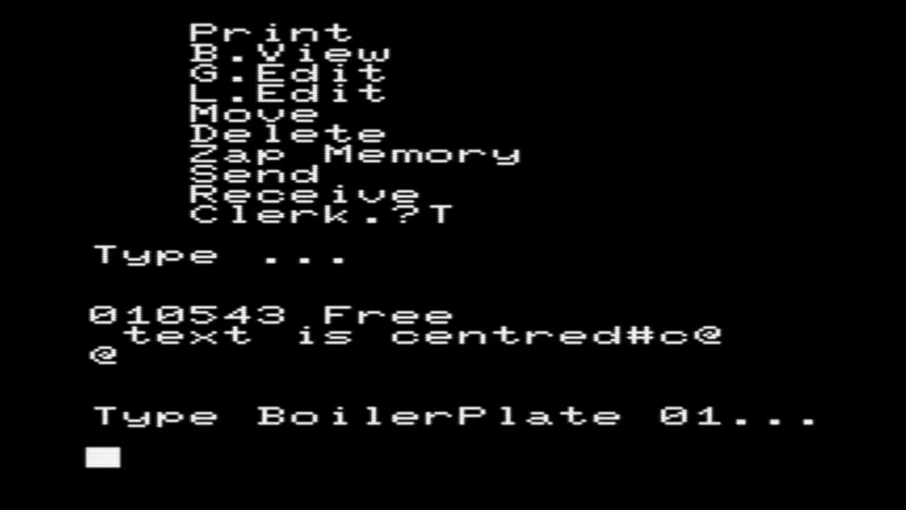
Enter the boilerplate 01 text 'This is boilerplate.' in Type mode
{"action": "type", "text": "T"}
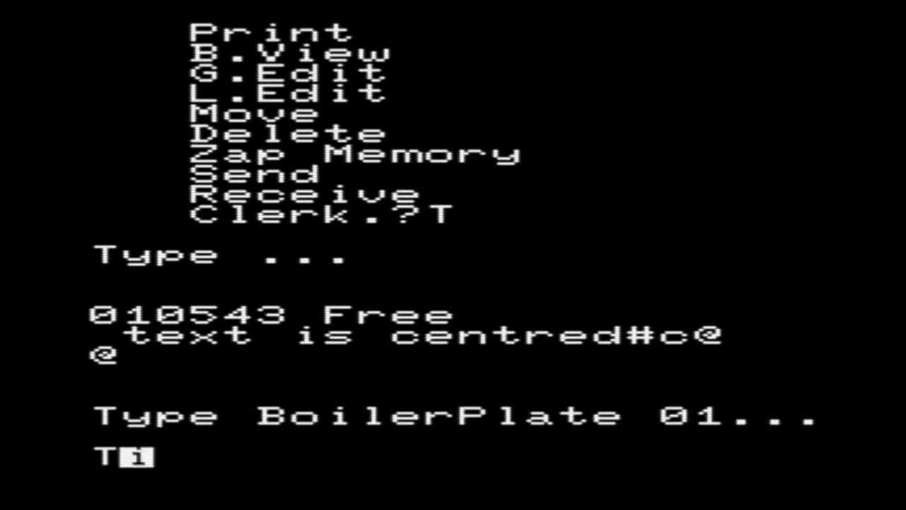
{"action": "type", "text": "his is boileplate text 01"}
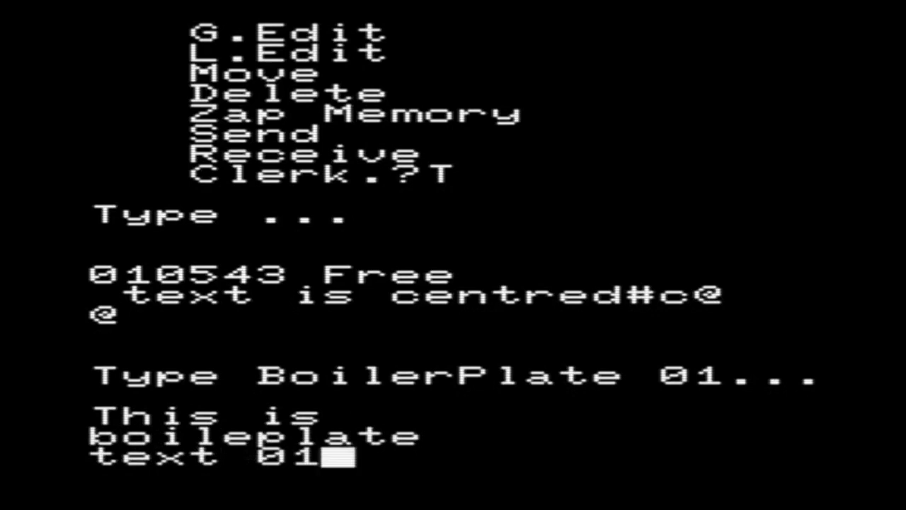
{"action": "type", "text": "."}
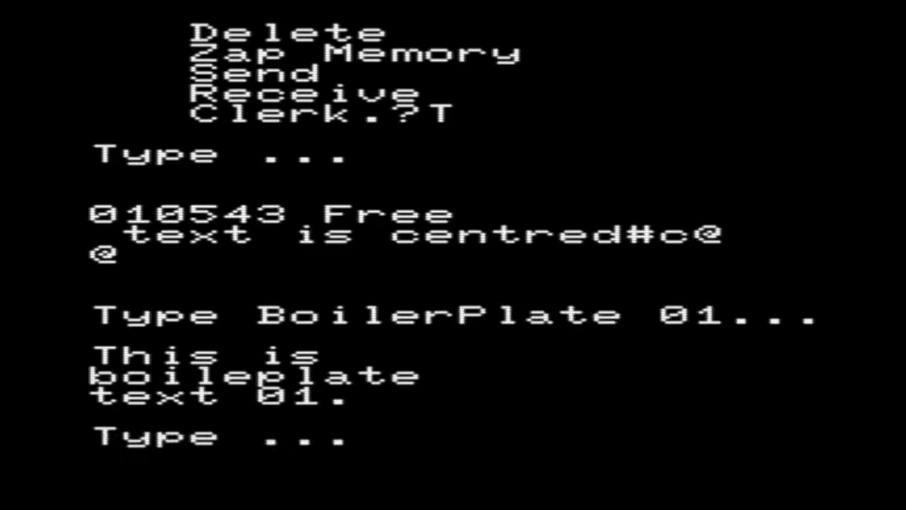
Start boilerplate 02 with the text 'Something else I want to say…'
{"action": "scroll", "scroll_direction": "down", "scroll_amount": 3}
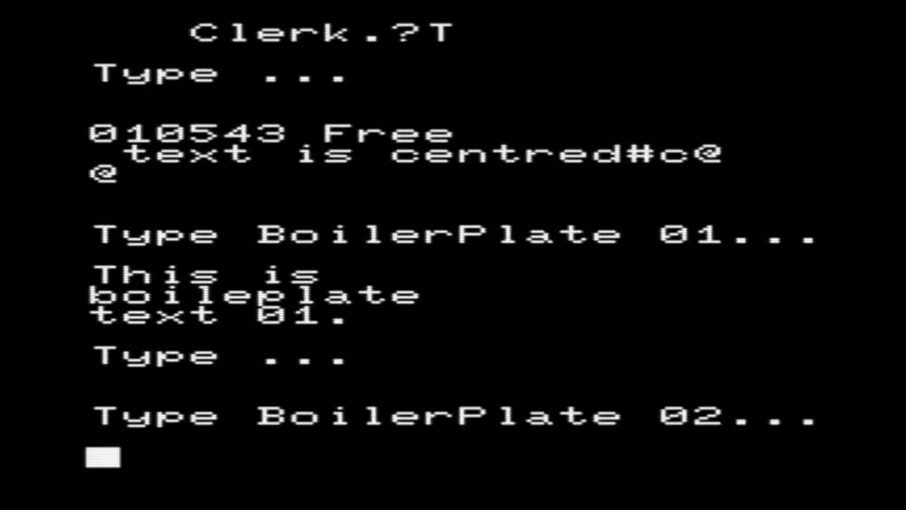
{"action": "type", "text": "Something"}
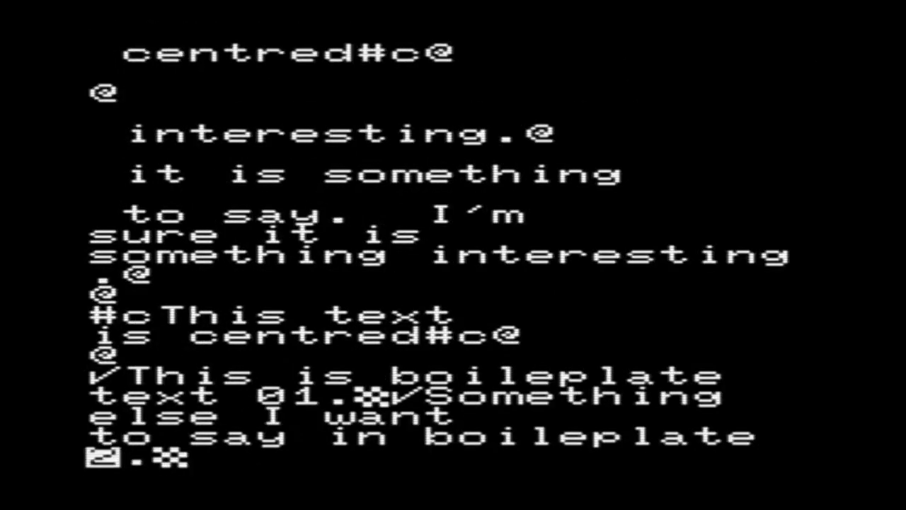
Choose menu option 2 to view the letter with its centred line and boilerplate passages
{"action": "type", "text": "2"}
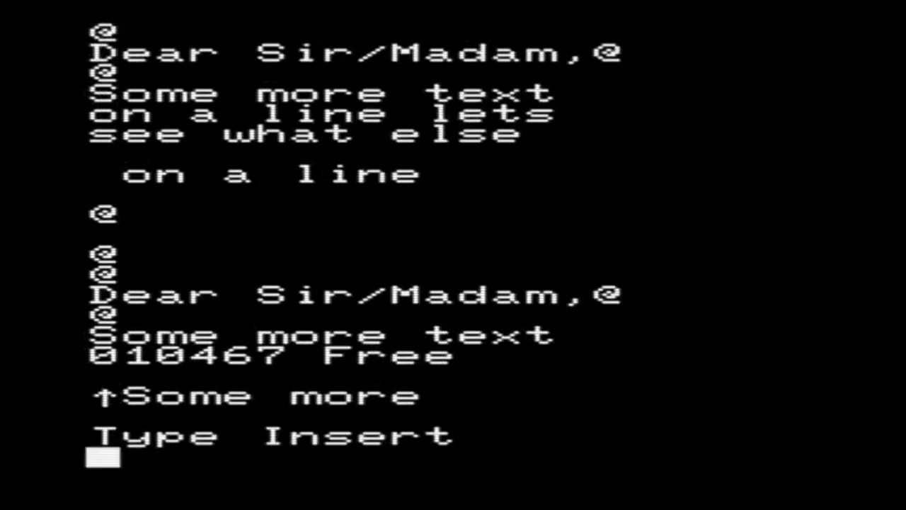
Insert boilerplate reference codes #b01@ and #b02 after 'Some more' in the letter
{"action": "type", "text": "#5"}
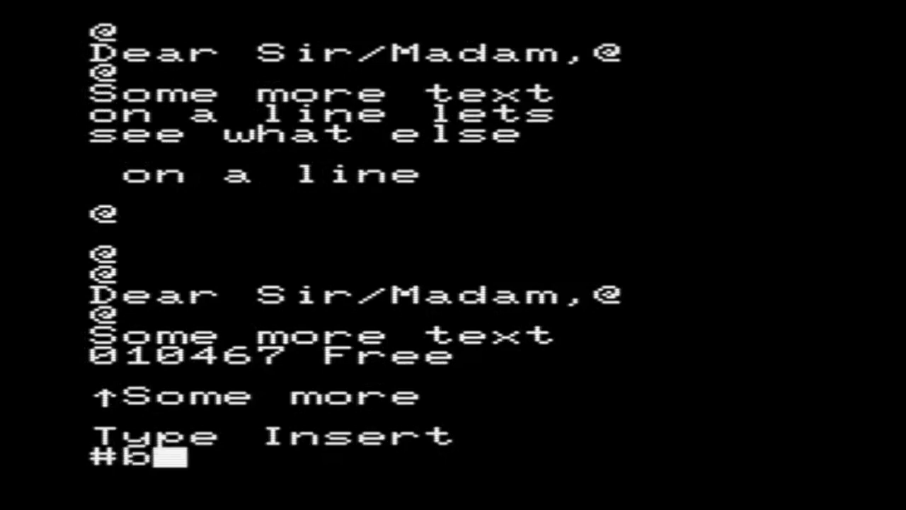
{"action": "type", "text": "0"}
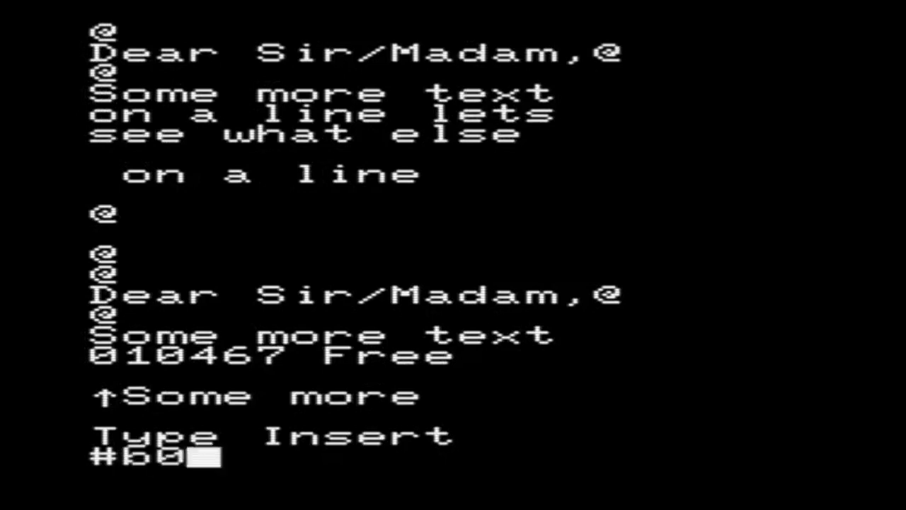
{"action": "type", "text": "1@"}
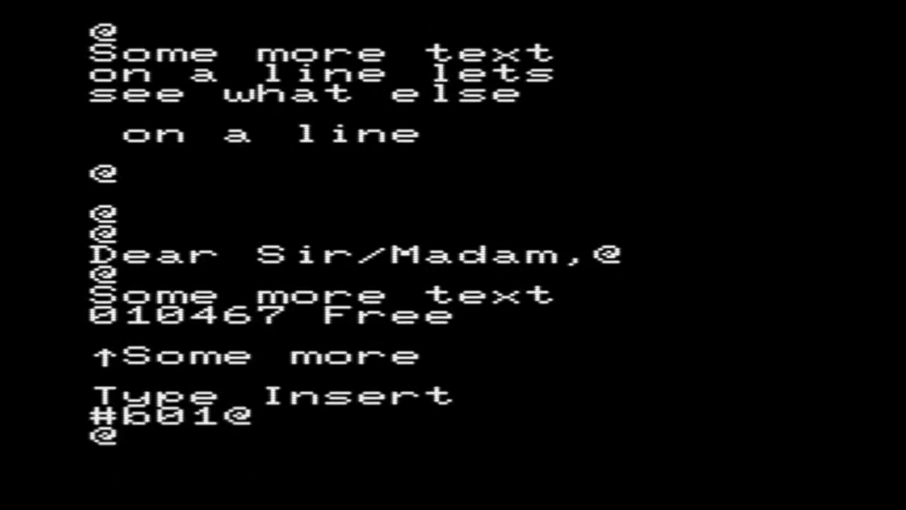
{"action": "type", "text": "#b02"}
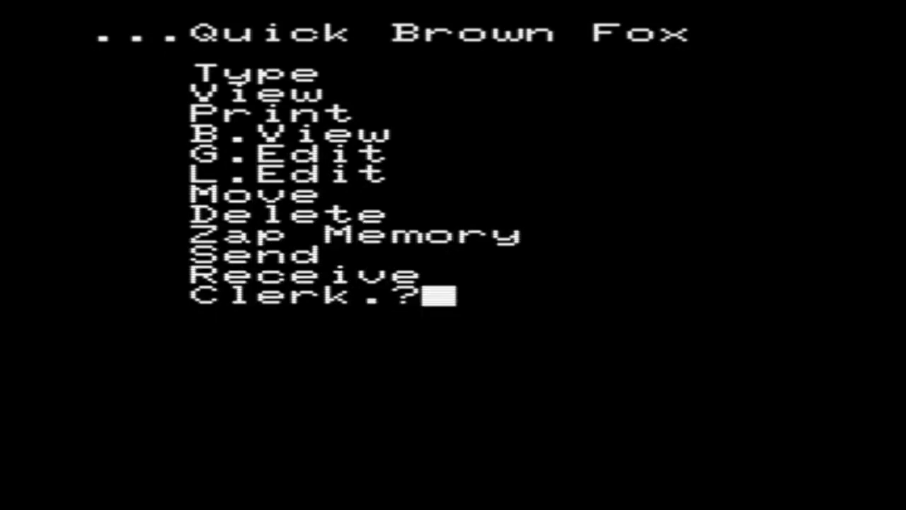
View the finished letter with V at the Clerk prompt, then return to the main menu
{"action": "type", "text": "V"}
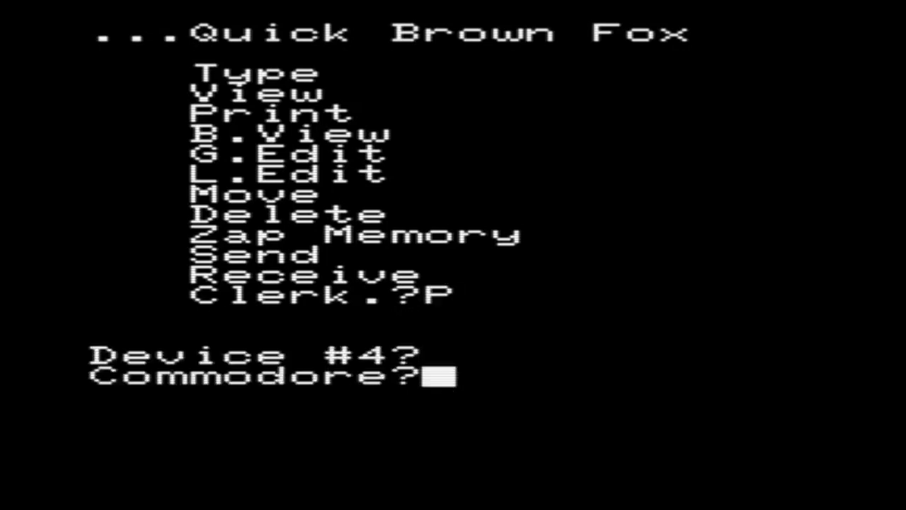
Answer Y to Commodore printer, centred page numbers and page numbers at bottom, then print
{"action": "type", "text": "Y"}
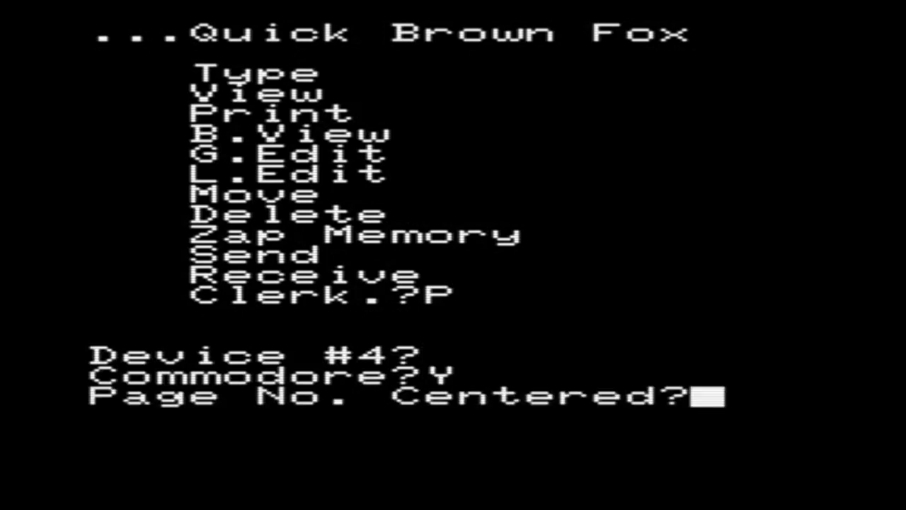
{"action": "type", "text": "Y"}
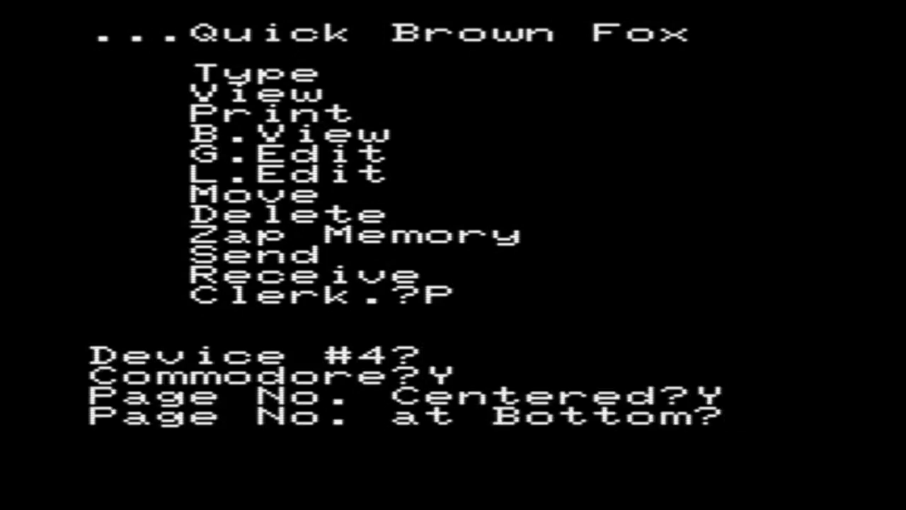
{"action": "type", "text": "Y"}
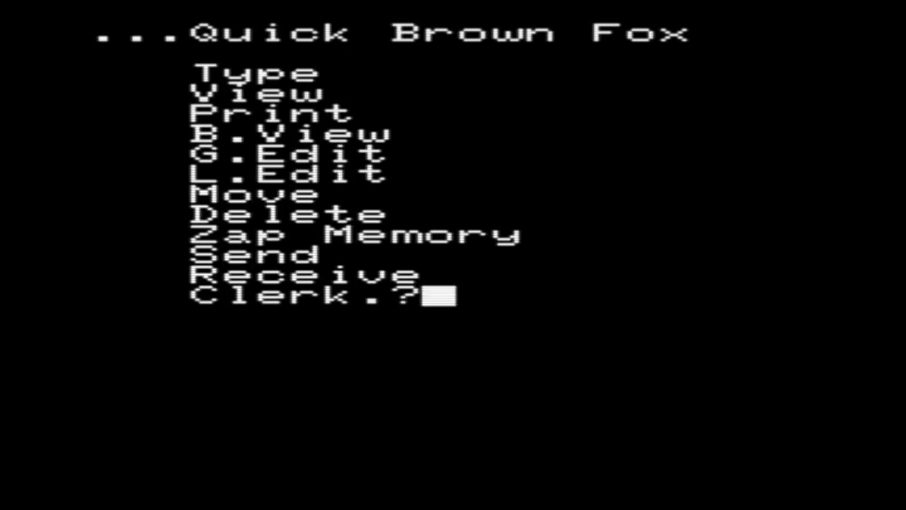
In Type mode enter codes #1010@ and #t040, then the address 'The Really Odd Company, Somewhere'
{"action": "type", "text": "T"}
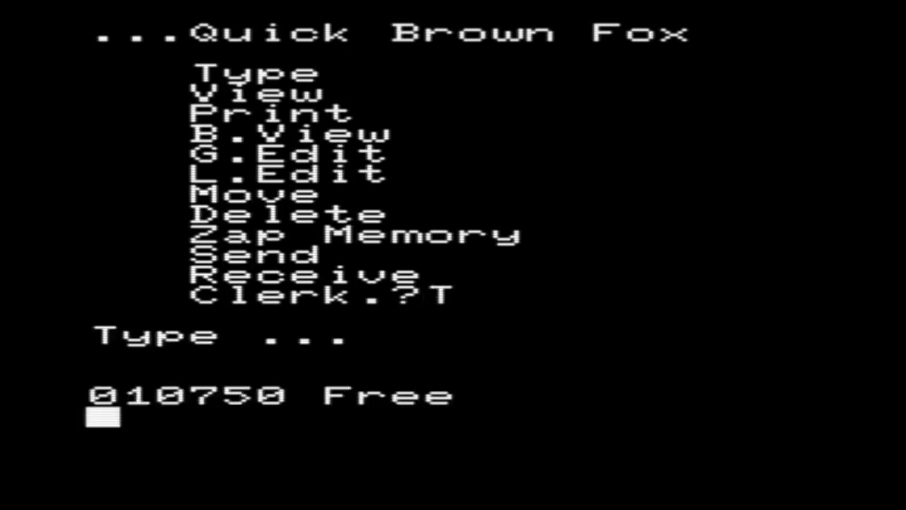
{"action": "type", "text": "#1"}
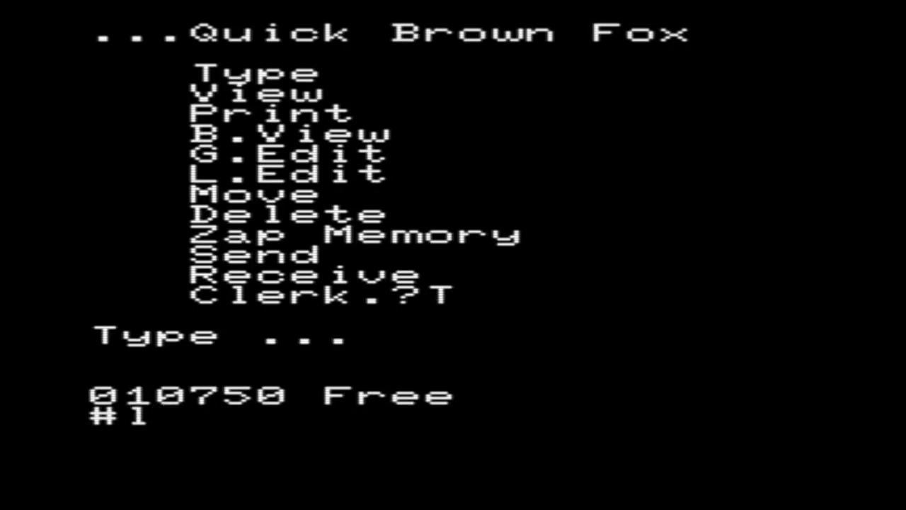
{"action": "type", "text": "010"}
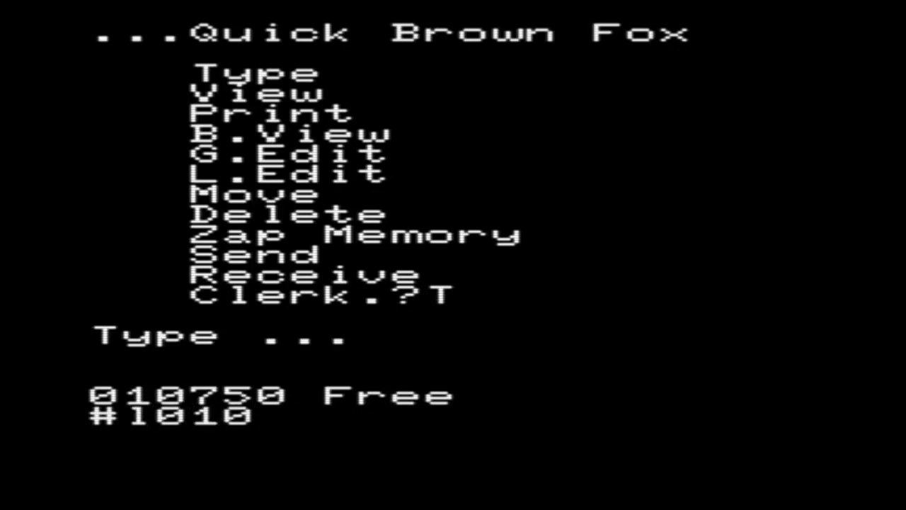
{"action": "type", "text": "@"}
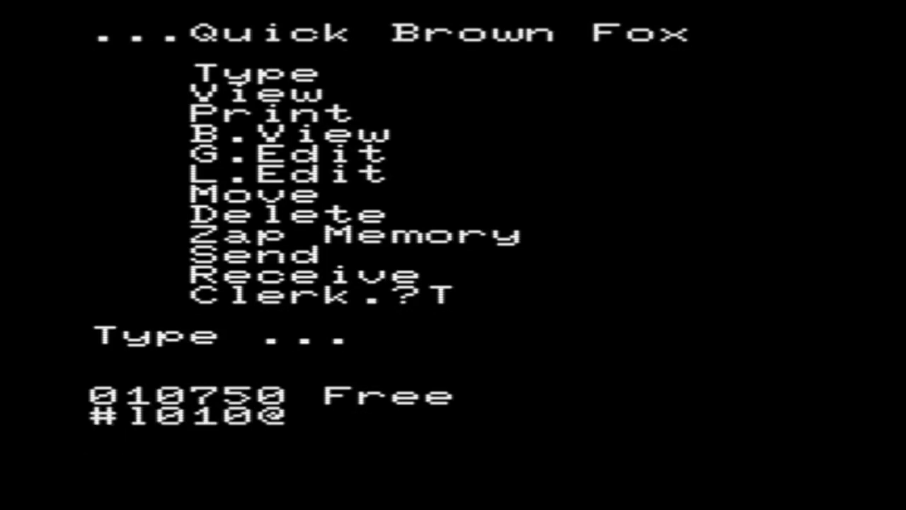
{"action": "type", "text": "#t040"}
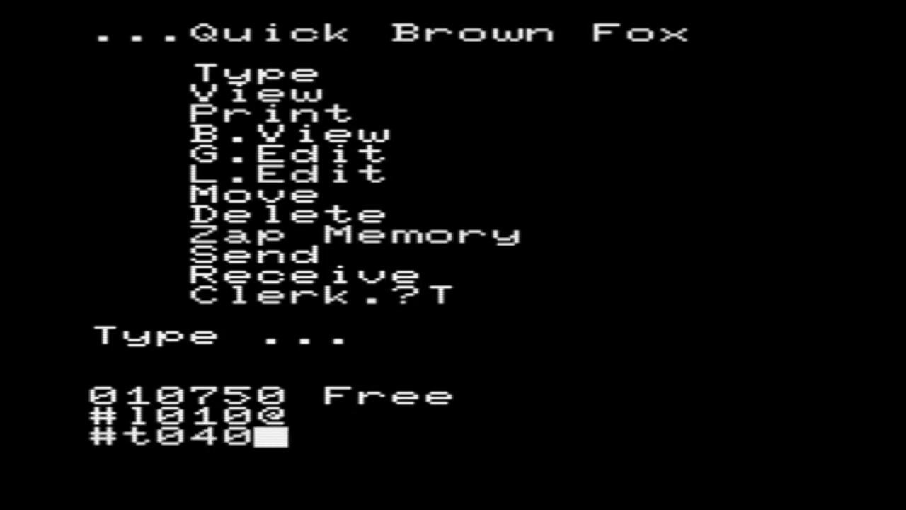
{"action": "type", "text": "The Real"}
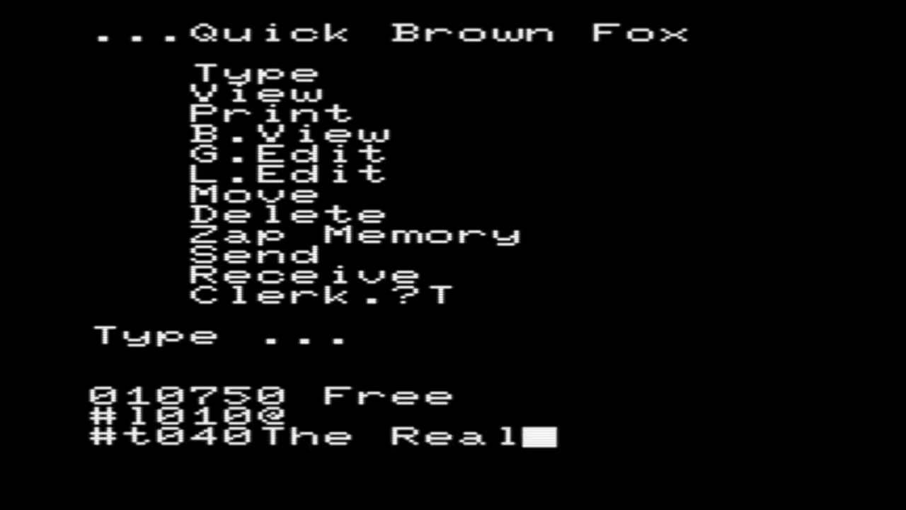
{"action": "type", "text": "ly Odd"}
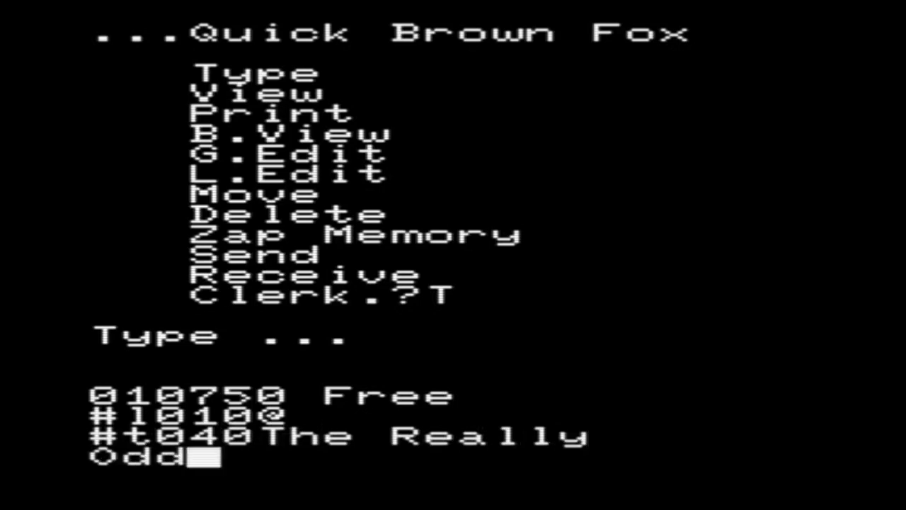
{"action": "type", "text": "Company@"}
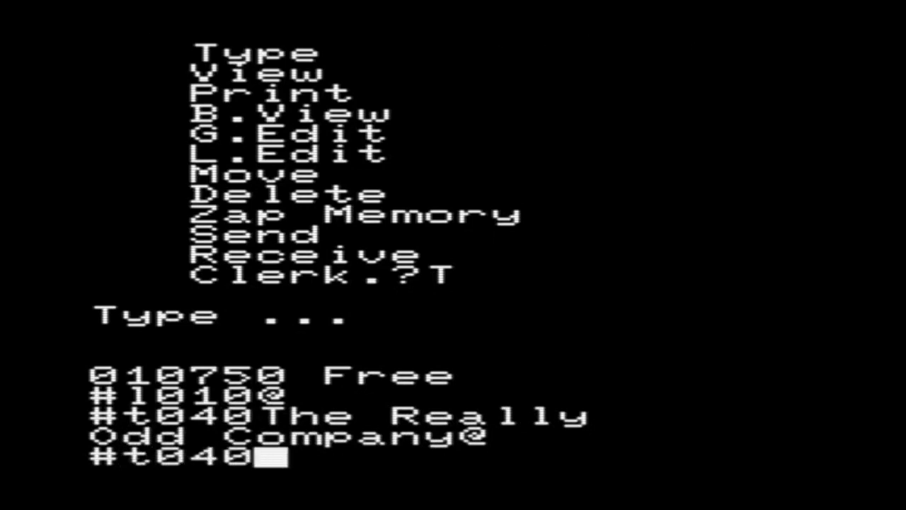
{"action": "type", "text": "Somewher"}
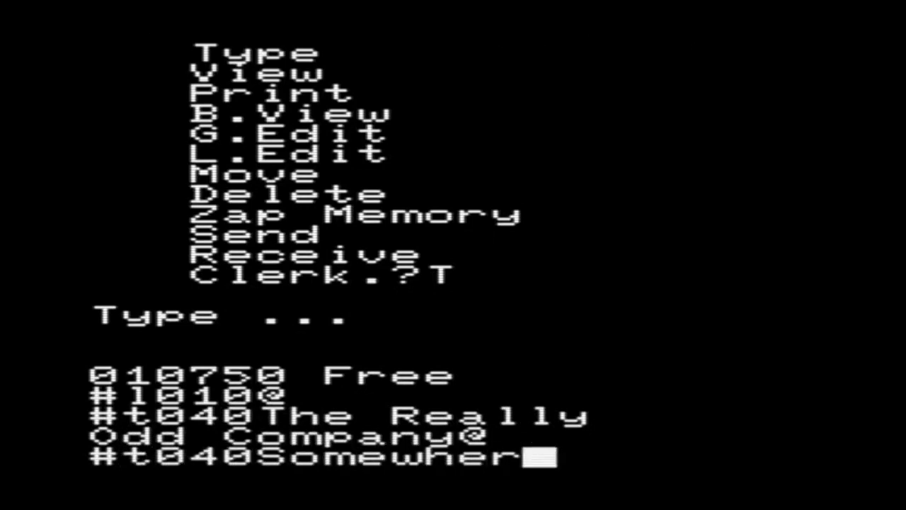
{"action": "key", "text": "Enter"}
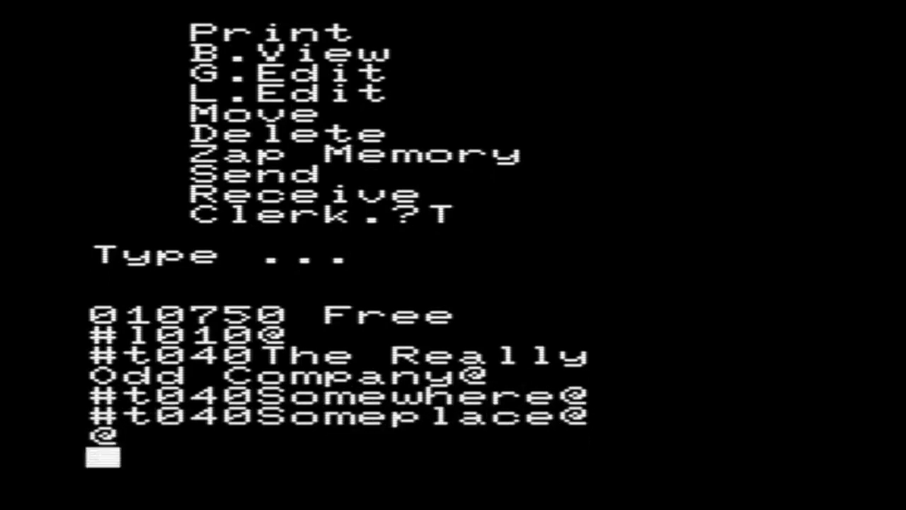
Type the greeting 'Dear Sir/Madam' and 'Thank you for your letter it was very inter…'
{"action": "type", "text": "Dear Sir"}
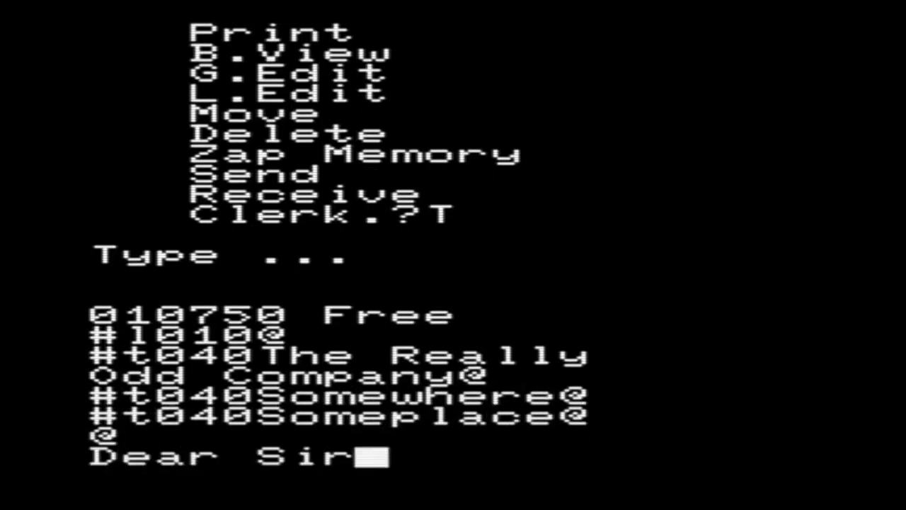
{"action": "type", "text": "/Madan"}
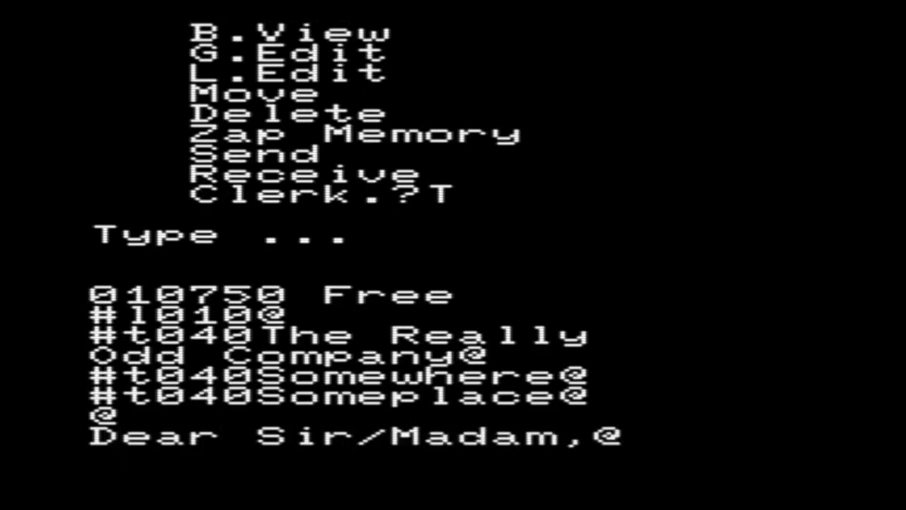
{"action": "type", "text": "Thank you for y"}
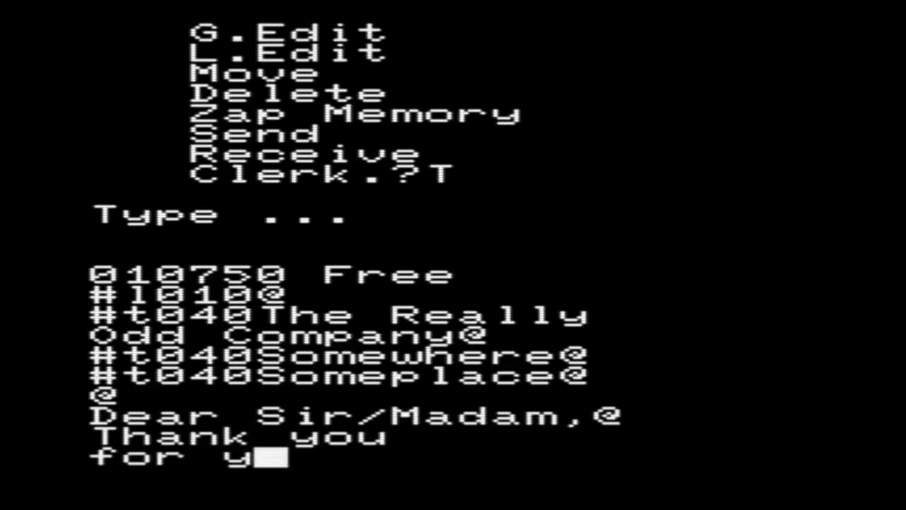
{"action": "type", "text": "our letter th"}
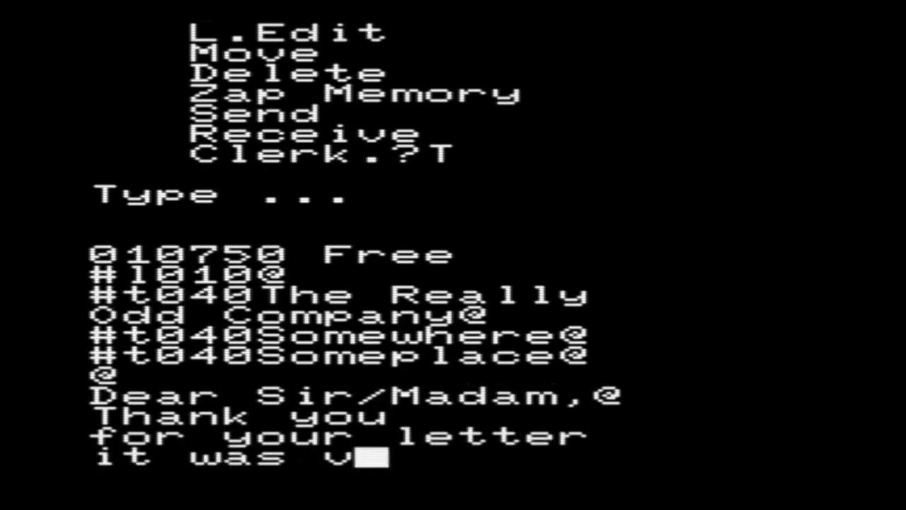
{"action": "type", "text": "ery inter"}
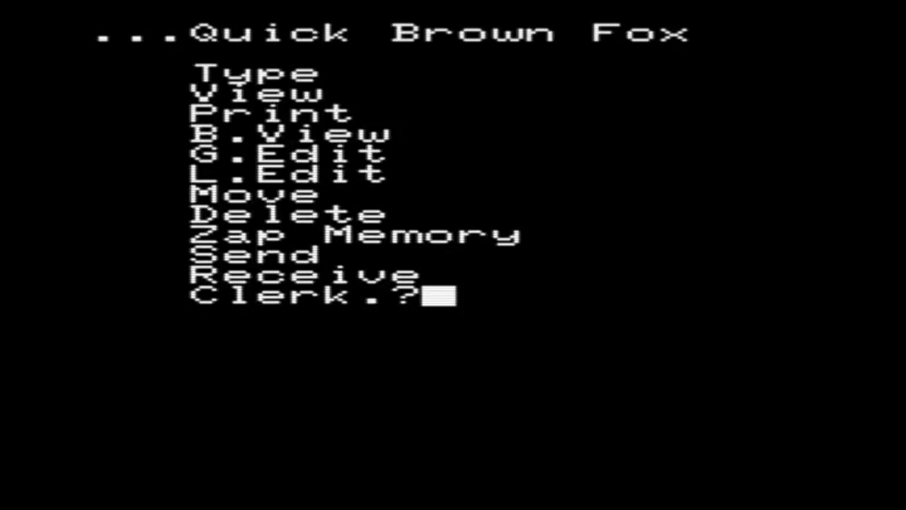
{"action": "type", "text": "P"}
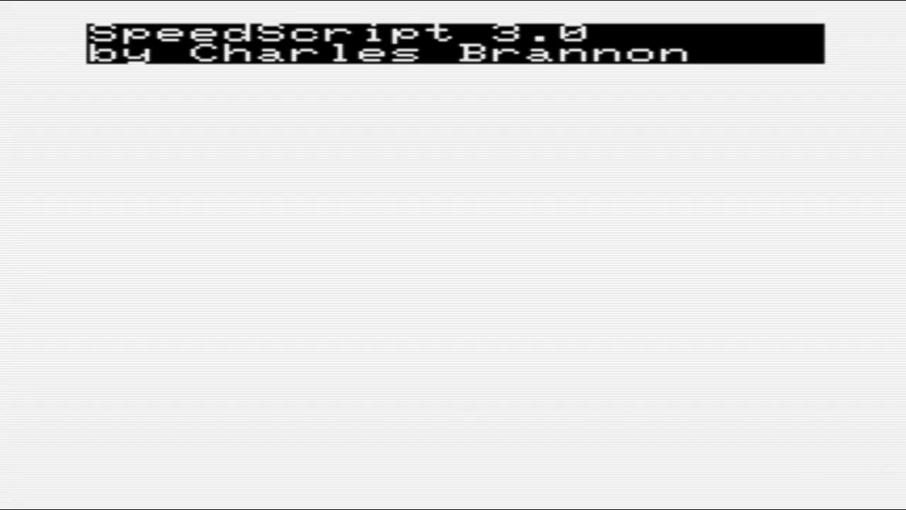
Type the test line 'This is some text', then clear it to start the letter afresh
{"action": "type", "text": "his is"}
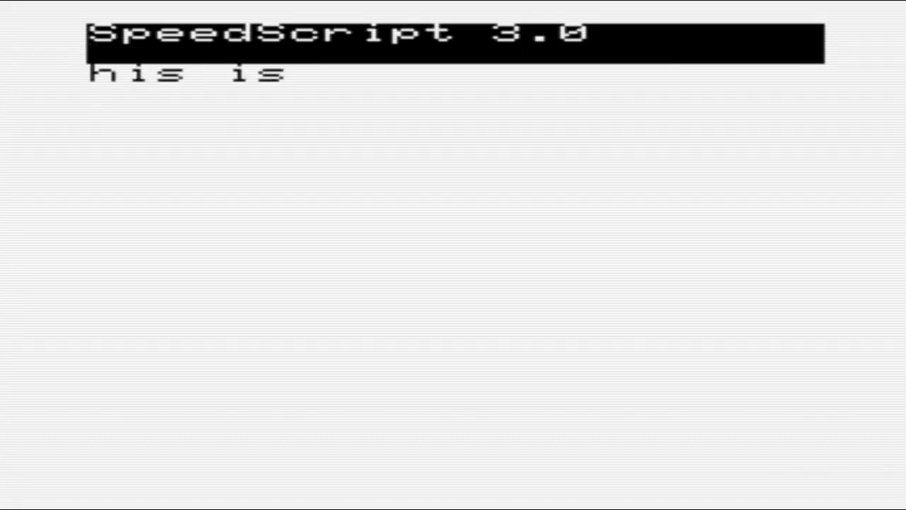
{"action": "type", "text": "some text"}
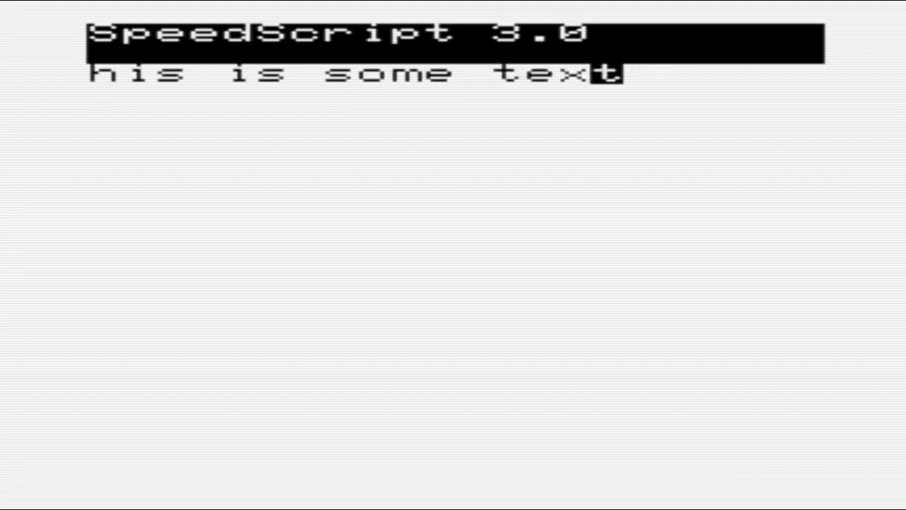
{"action": "type", "text": "T"}
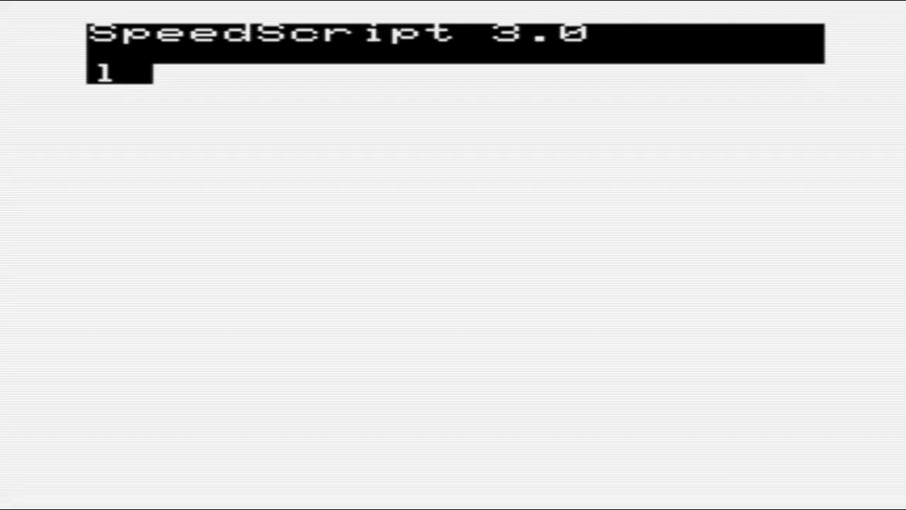
Enter format codes 40, 70 and 10, the address 'The Really Odd Company, Someplace' and 'Dear Sir/Madam'
{"action": "type", "text": "40r"}
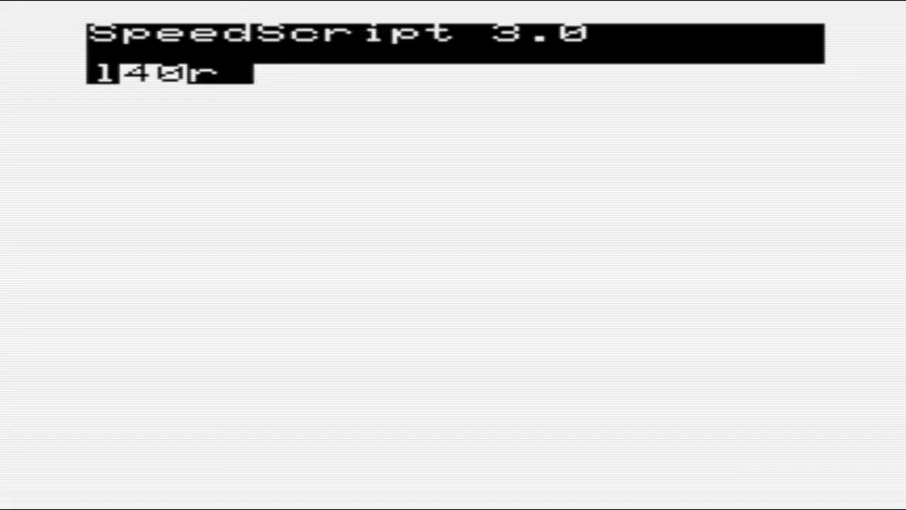
{"action": "type", "text": "70←"}
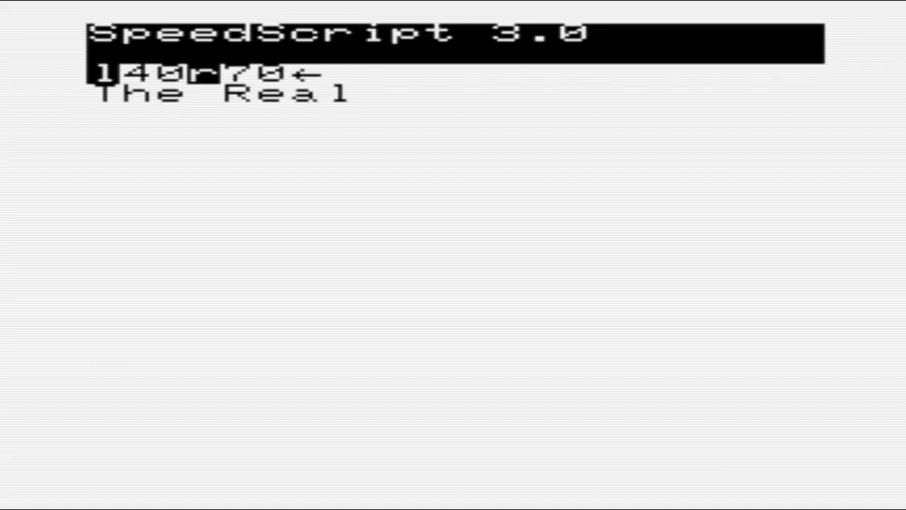
{"action": "type", "text": "ly Odd Comp"}
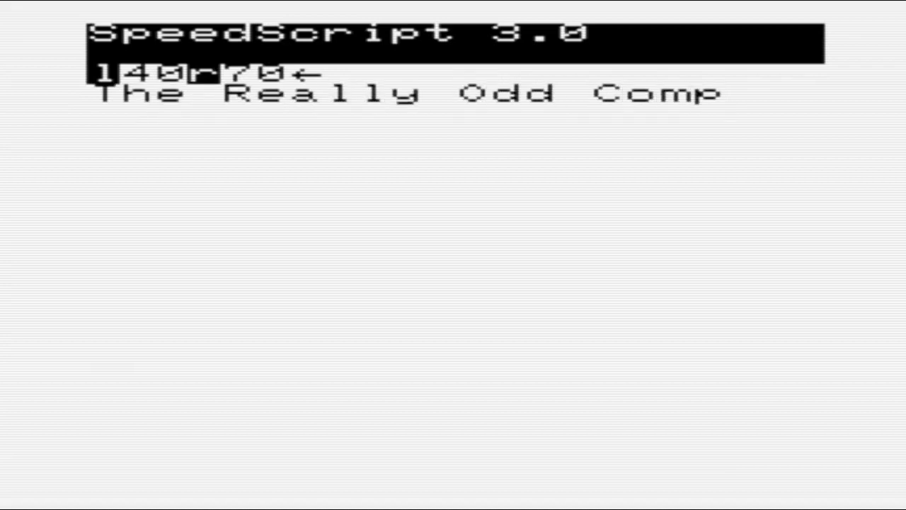
{"action": "type", "text": "any←"}
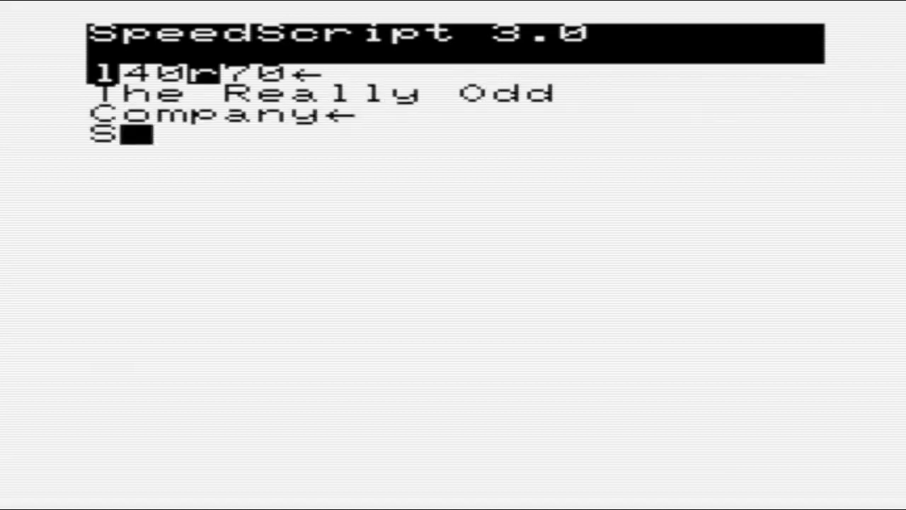
{"action": "type", "text": "omeplace←"}
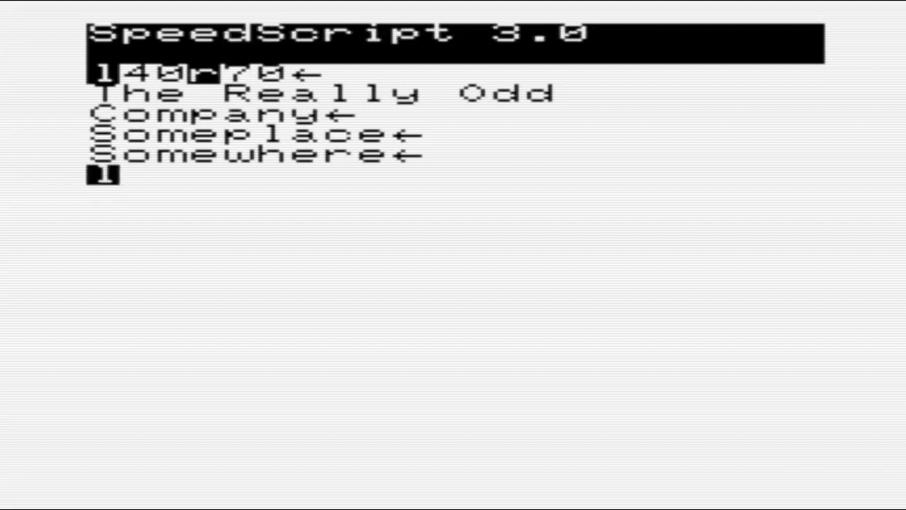
{"action": "type", "text": "10←"}
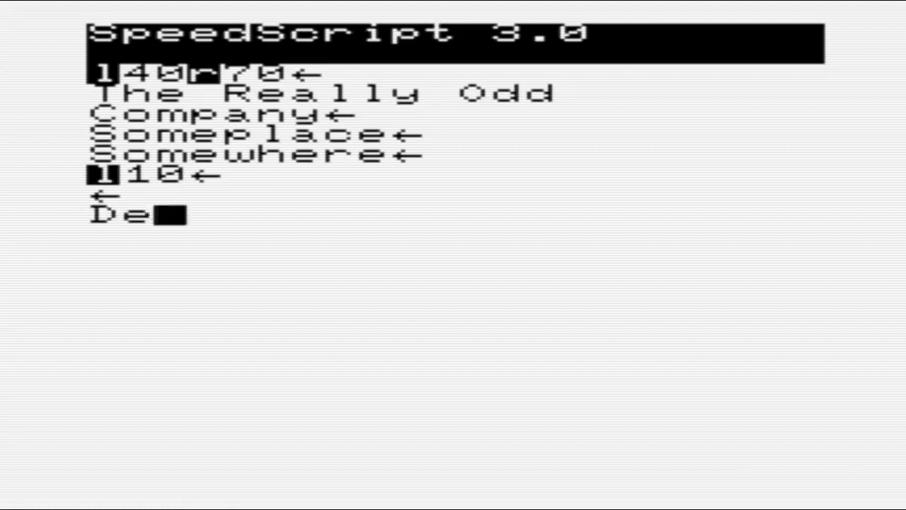
{"action": "type", "text": "ar S"}
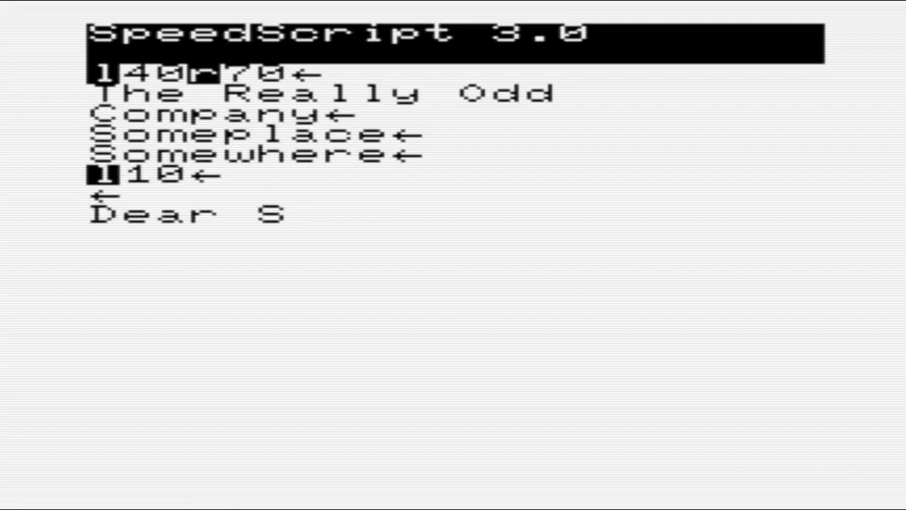
{"action": "type", "text": "ir/Madam,←"}
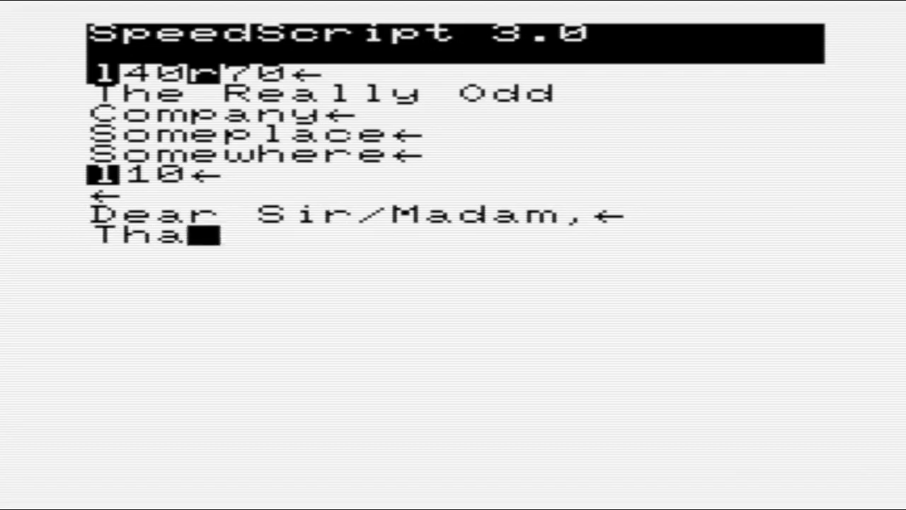
Type 'Thank you for your interest in one of our products.'
{"action": "type", "text": "nk you for your i"}
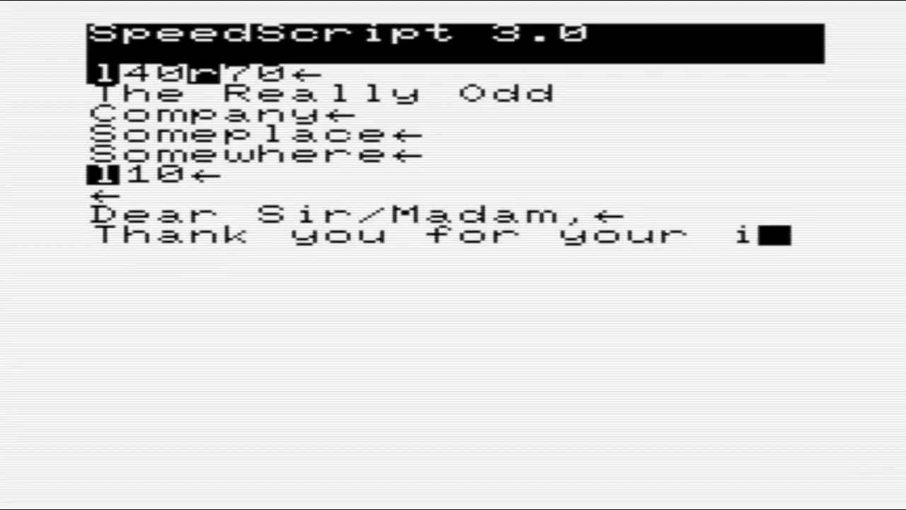
{"action": "type", "text": "nte"}
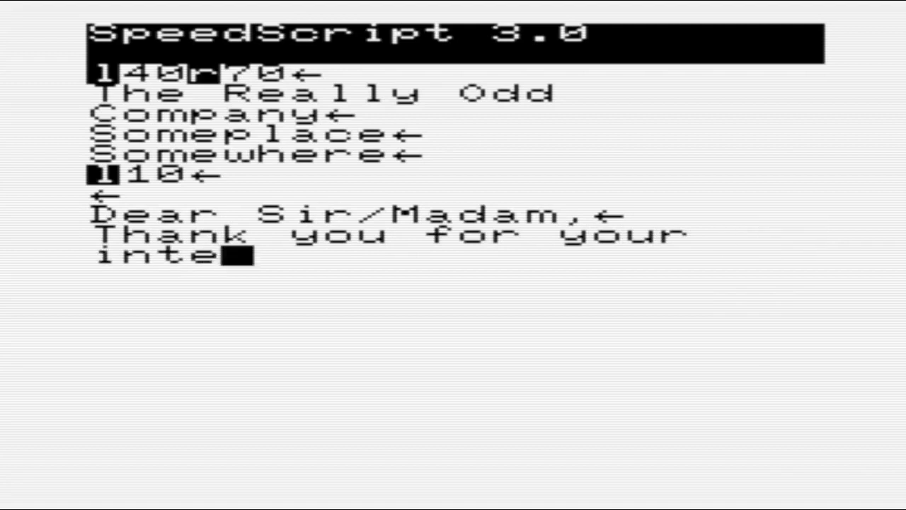
{"action": "type", "text": "rest in"}
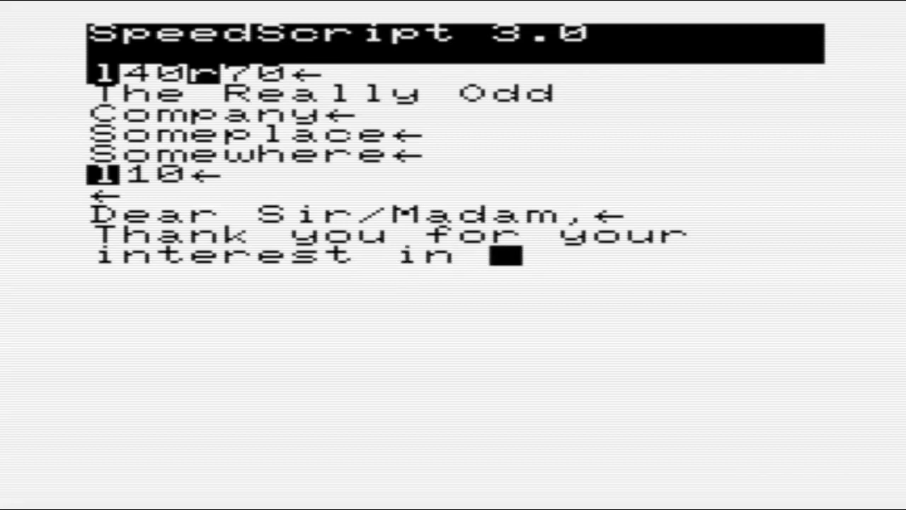
{"action": "type", "text": "one of our pd"}
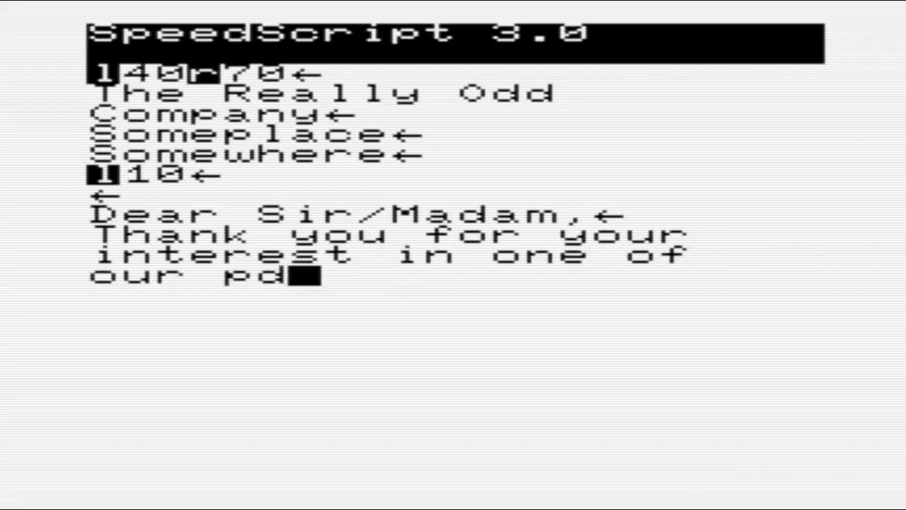
{"action": "type", "text": "roducts."}
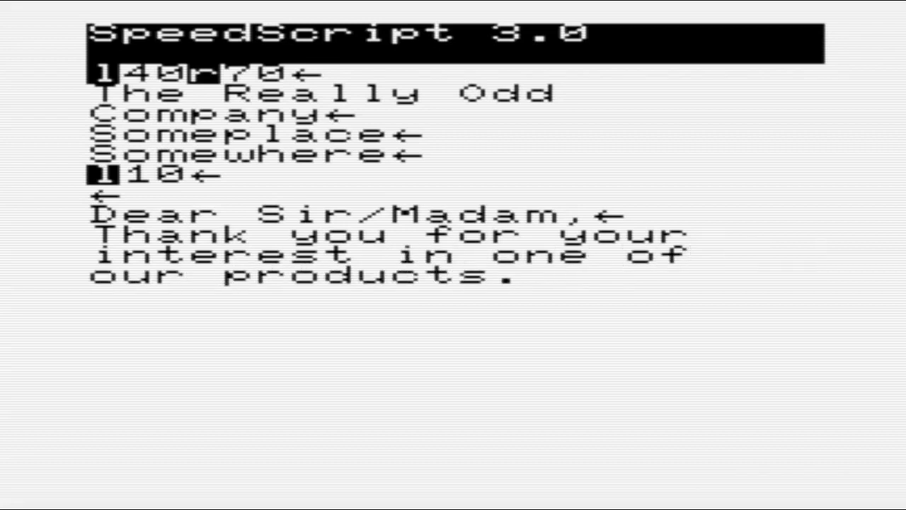
Type 'I have sent you a brochure … similar items which you may also be interested in.'
{"action": "type", "text": "I have senfd you a"}
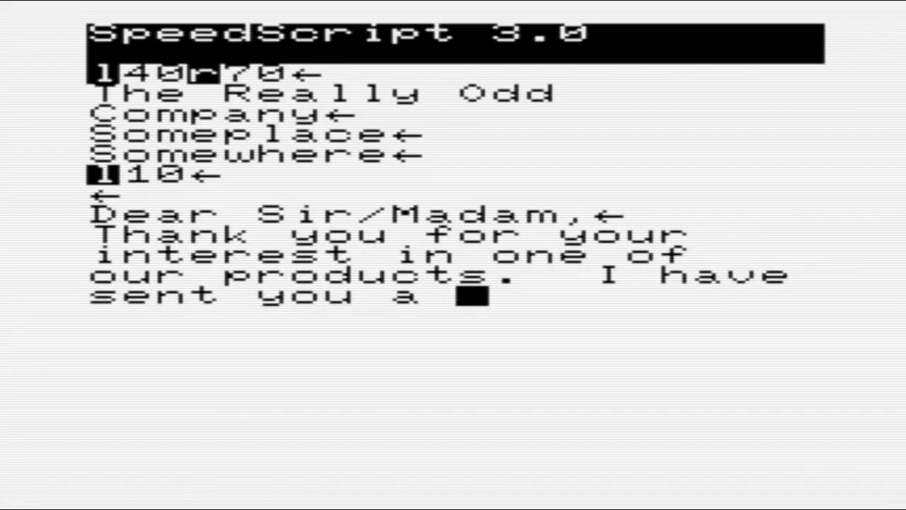
{"action": "type", "text": "brochure"}
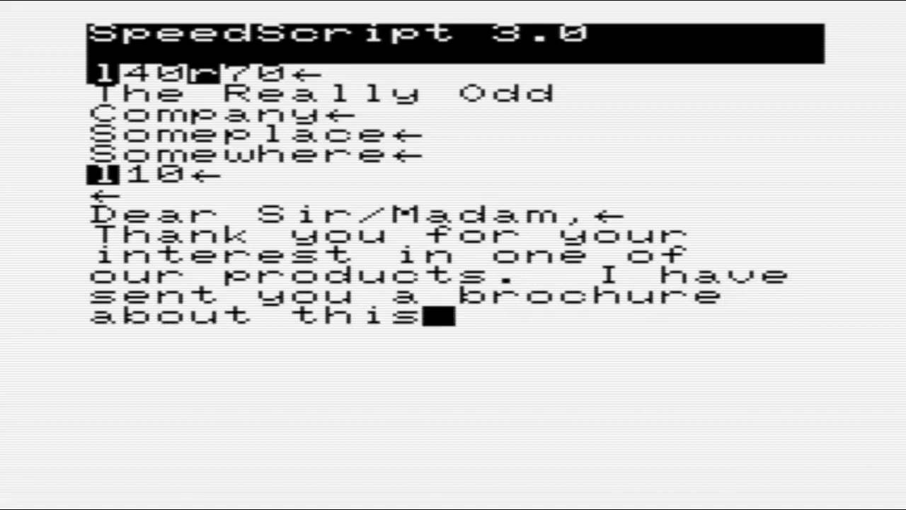
{"action": "type", "text": "item and"}
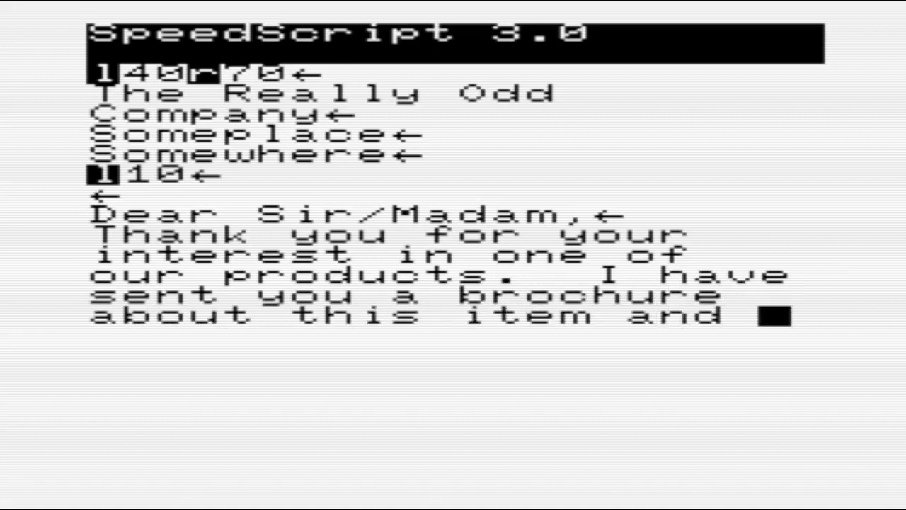
{"action": "type", "text": "also some infor"}
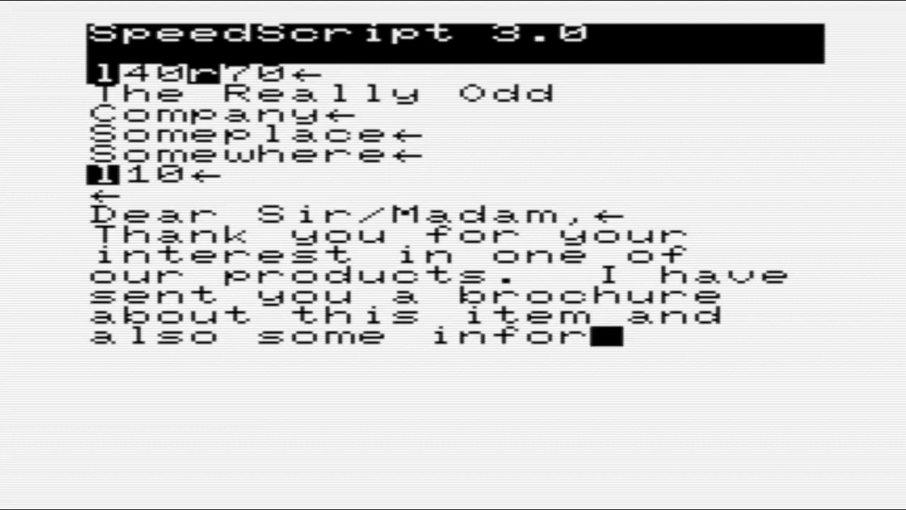
{"action": "type", "text": "mation about si"}
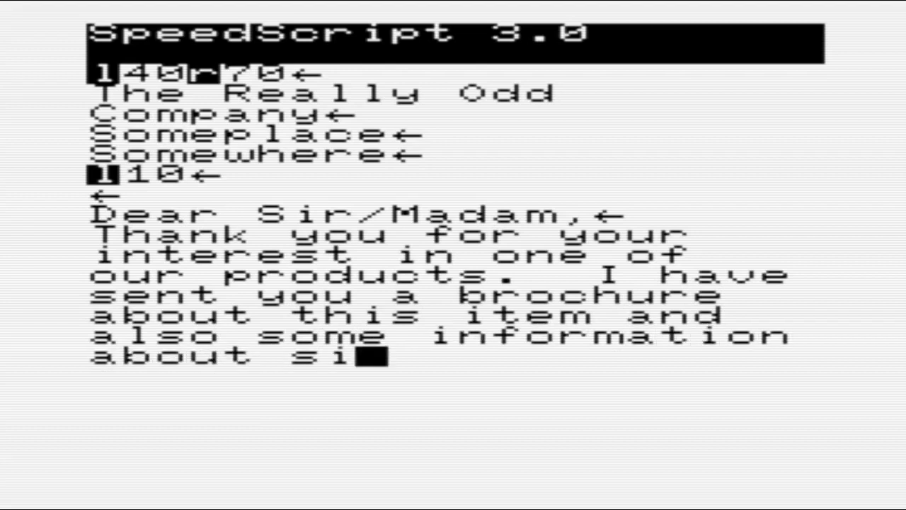
{"action": "type", "text": "milar items"}
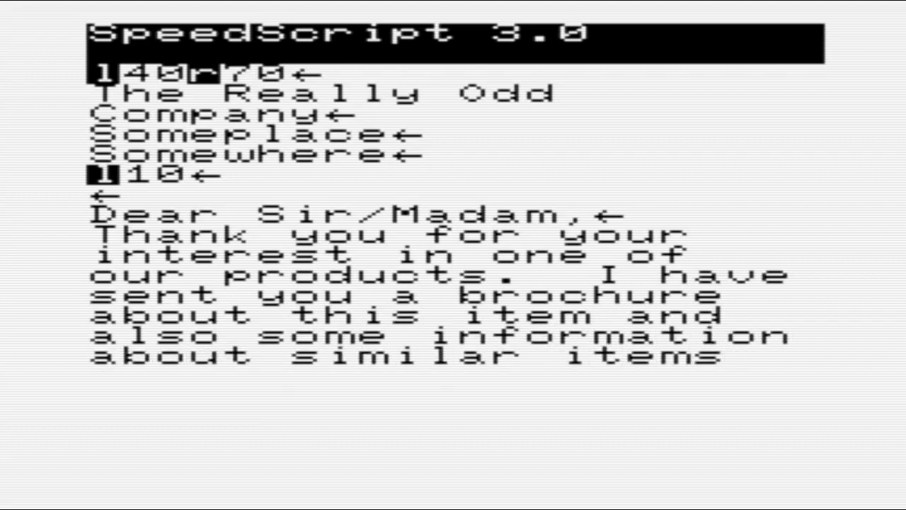
{"action": "type", "text": "which you may also be"}
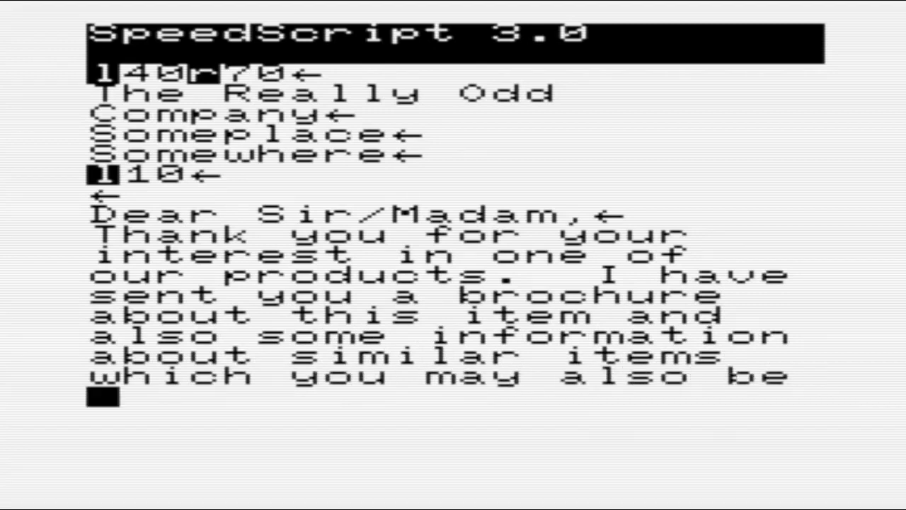
{"action": "type", "text": "interested"}
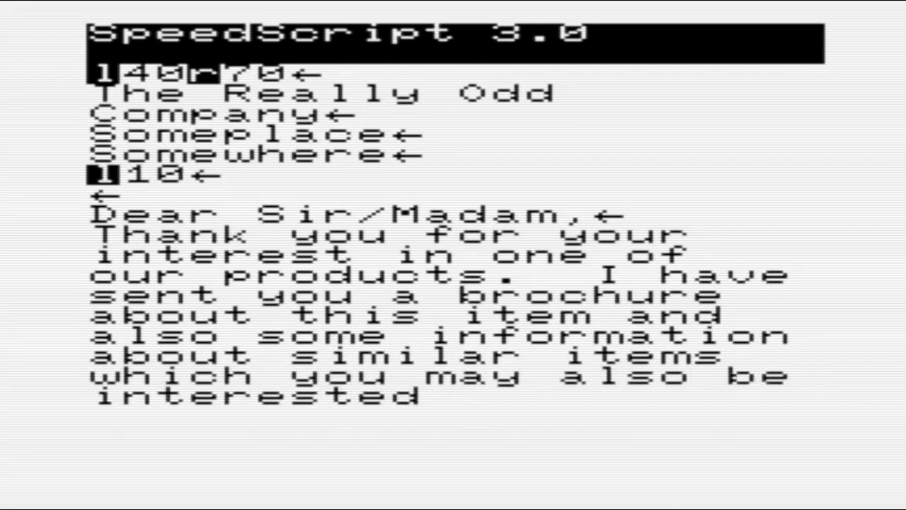
{"action": "type", "text": "in."}
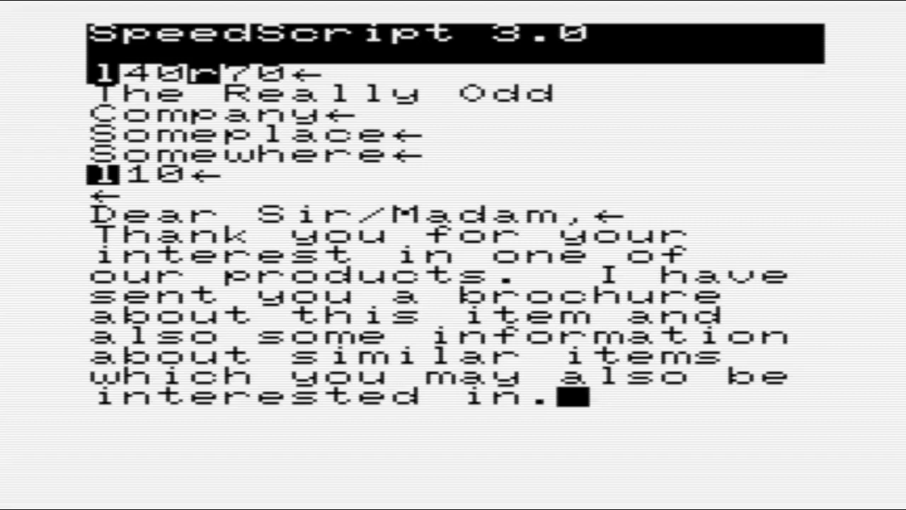
End the paragraph with RETURN, add a blank line and a centre format code
{"action": "key", "text": "Return"}
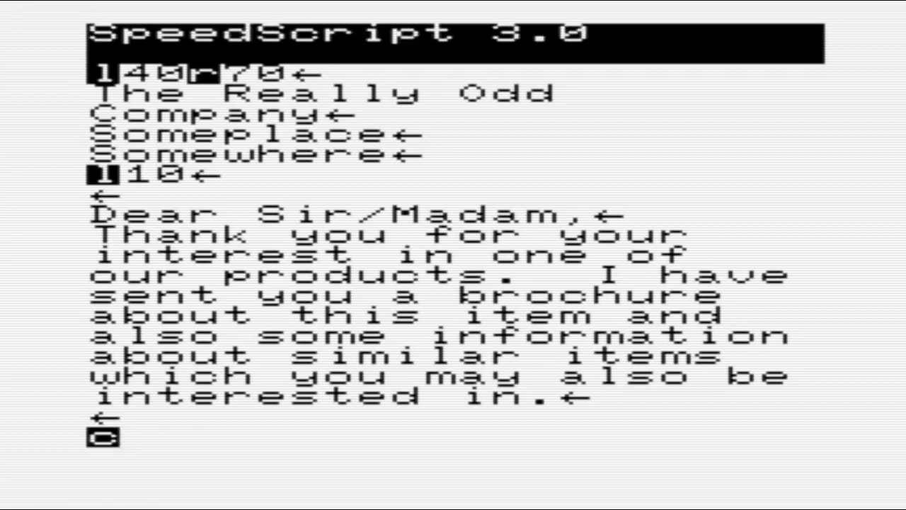
Type the centred line 'This text is centred', then reset to the BASIC READY prompt
{"action": "type", "text": "This"}
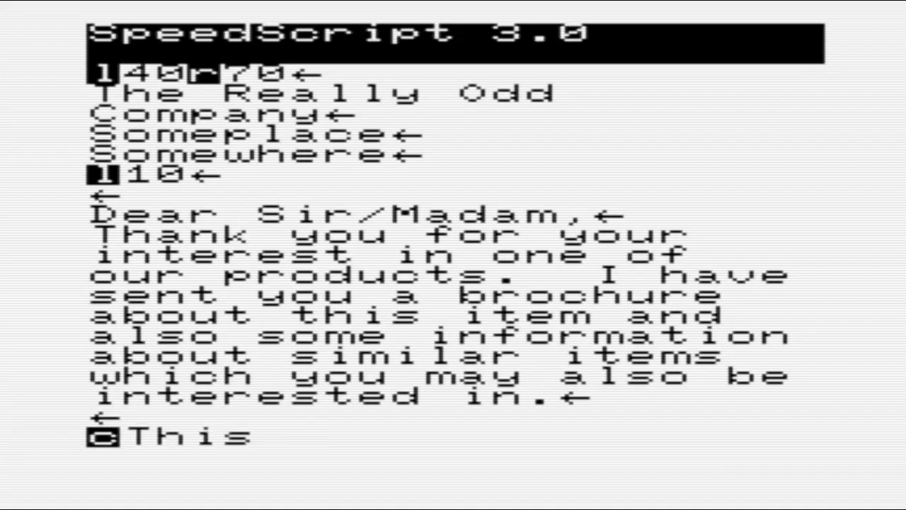
{"action": "type", "text": "text is centre"}
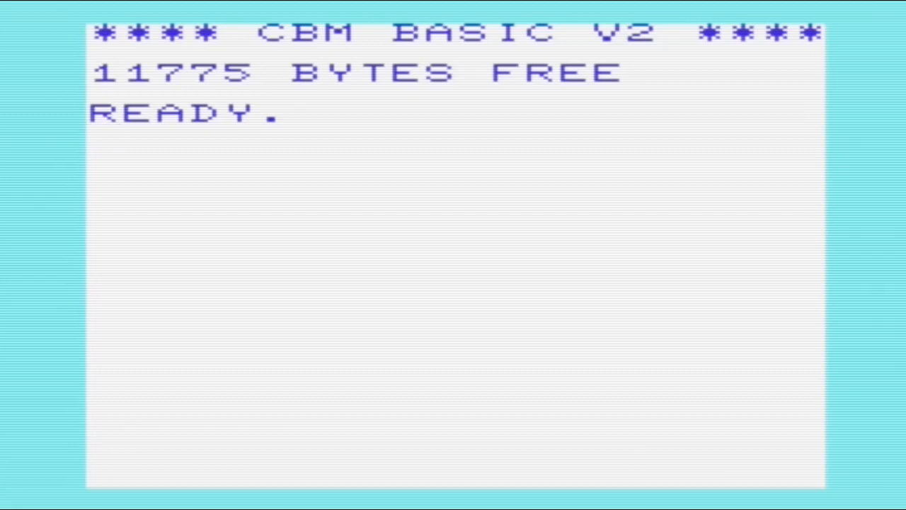
Run SYS41000 at the READY prompt to launch the Write Now! cartridge
{"action": "type", "text": "SYS410"}
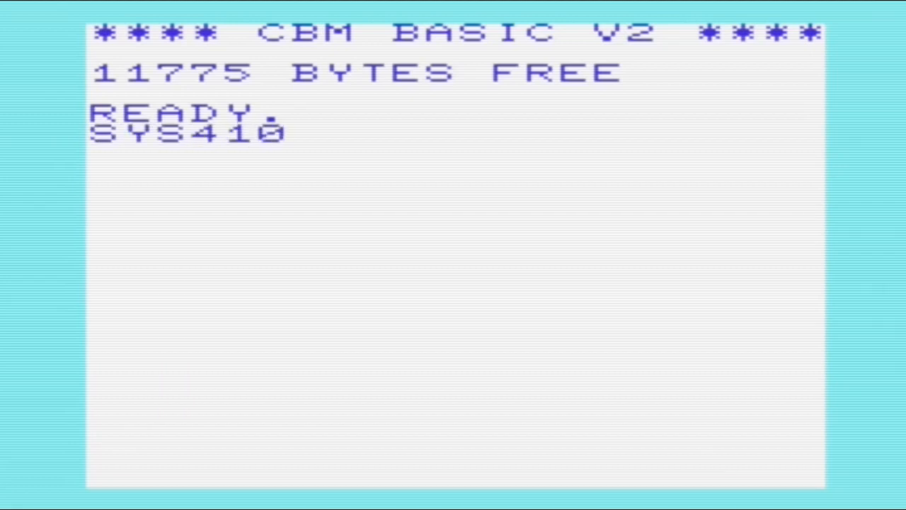
{"action": "type", "text": "00"}
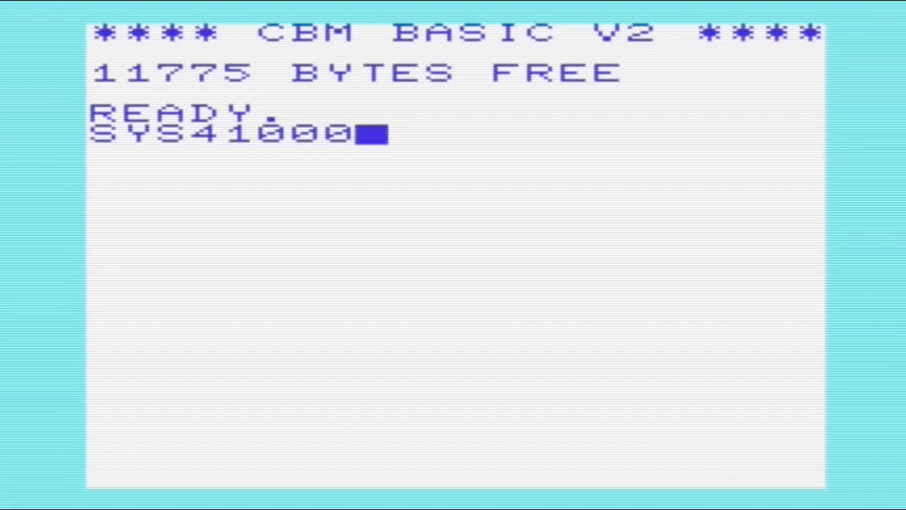
{"action": "key", "text": "Return"}
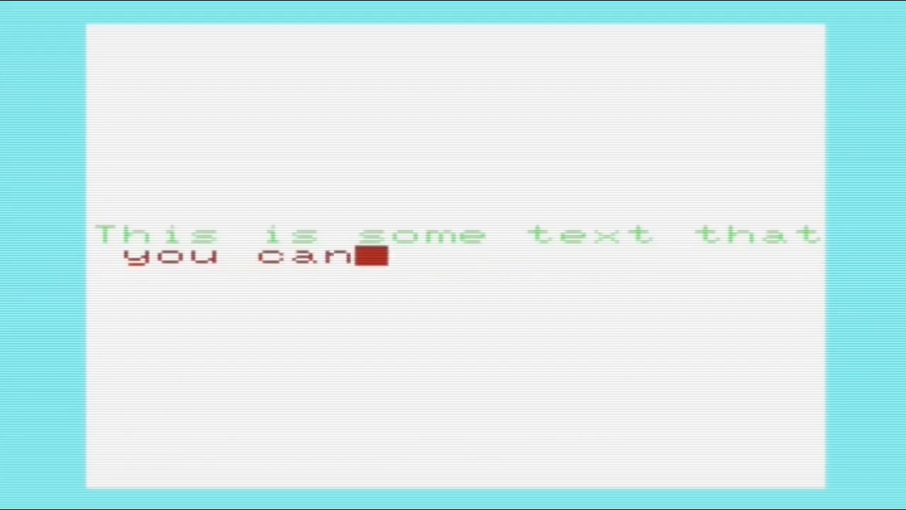
Finish the sentence '...see when I type that it is focused on the centre line.' on the centre line
{"action": "type", "text": "see when I t"}
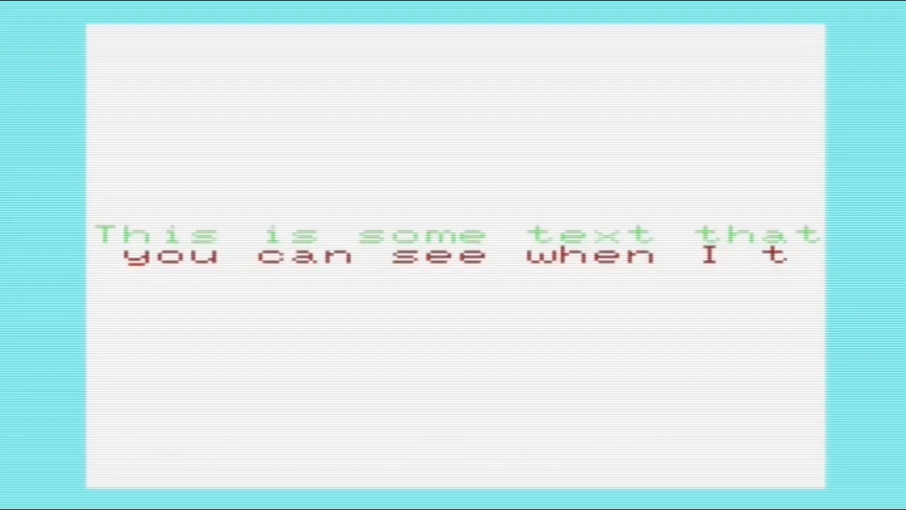
{"action": "type", "text": "ype that it"}
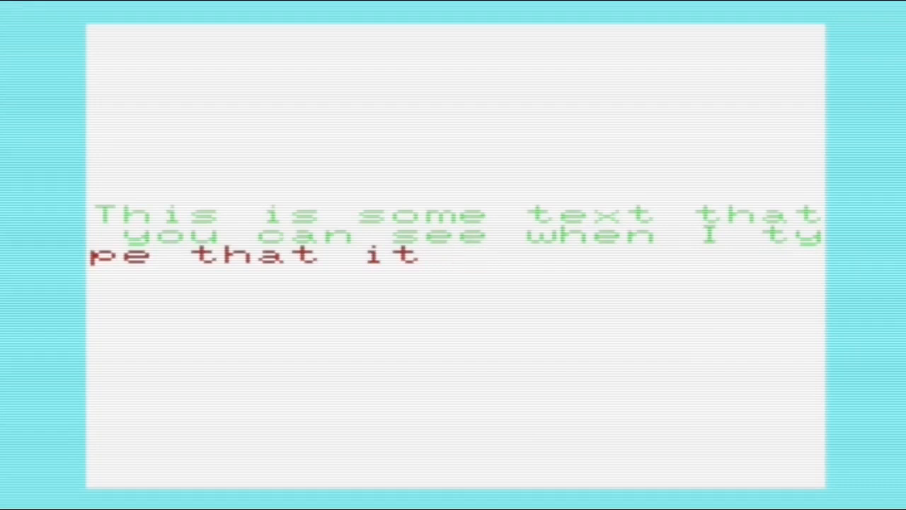
{"action": "type", "text": "is focussed on the"}
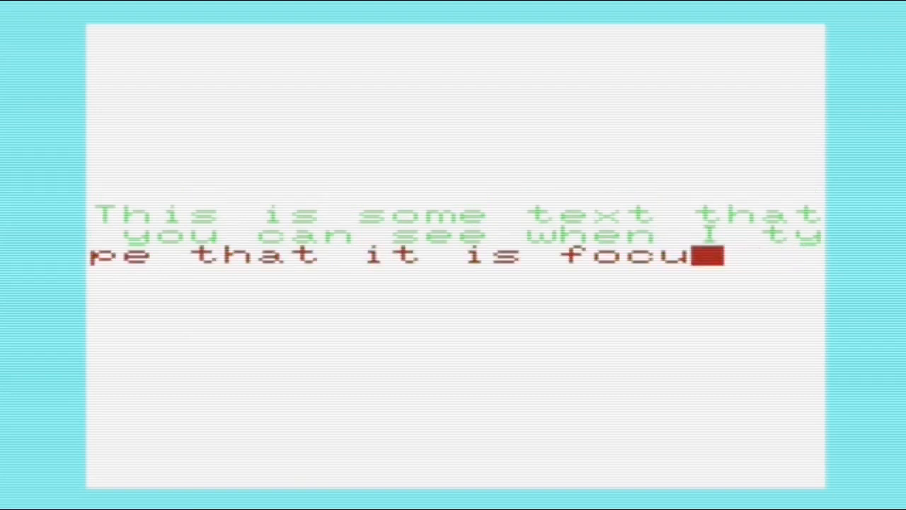
{"action": "type", "text": "sed on the"}
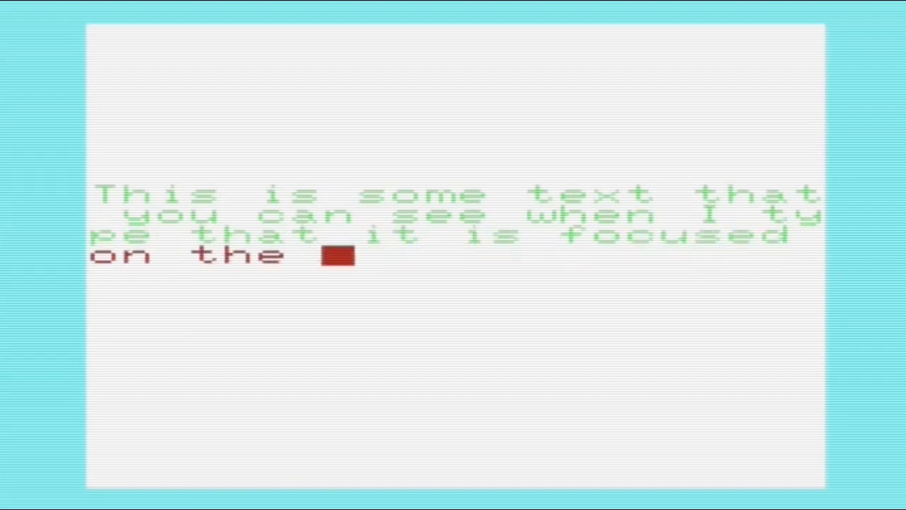
{"action": "type", "text": "centre line."}
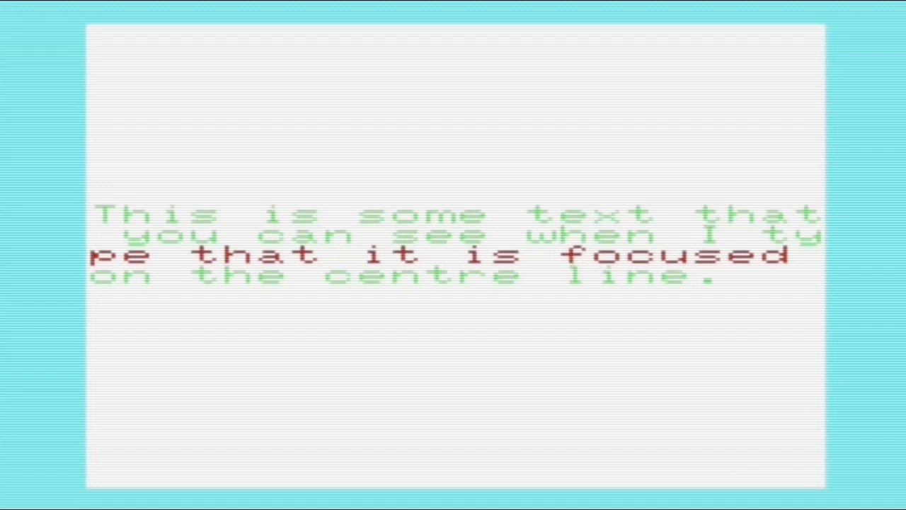
Insert 'entirely' before 'focused' so the line reads 'it is entirely focused on the centre line.'
{"action": "type", "text": "entirely"}
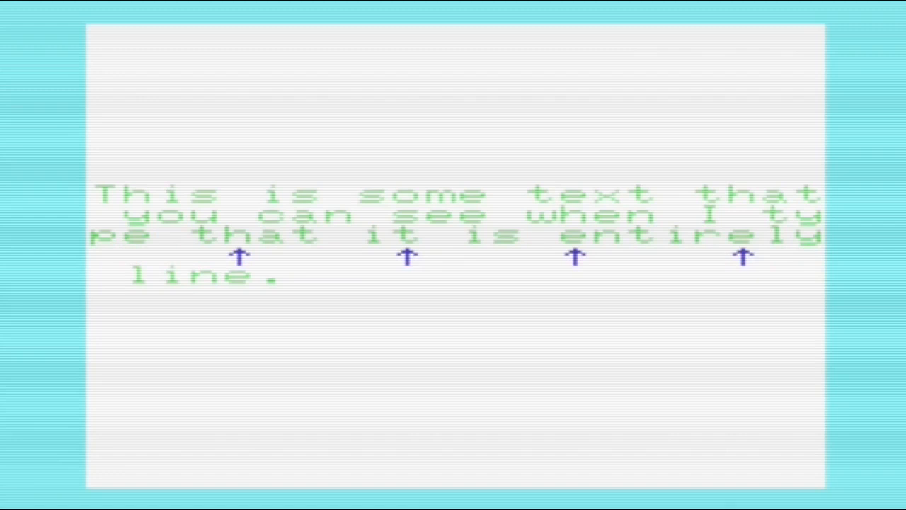
{"action": "type", "text": "focused on the centre"}
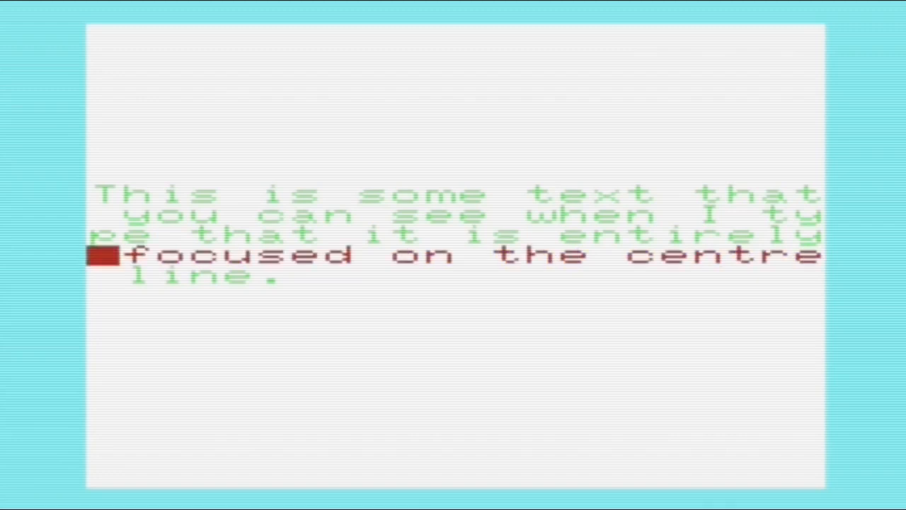